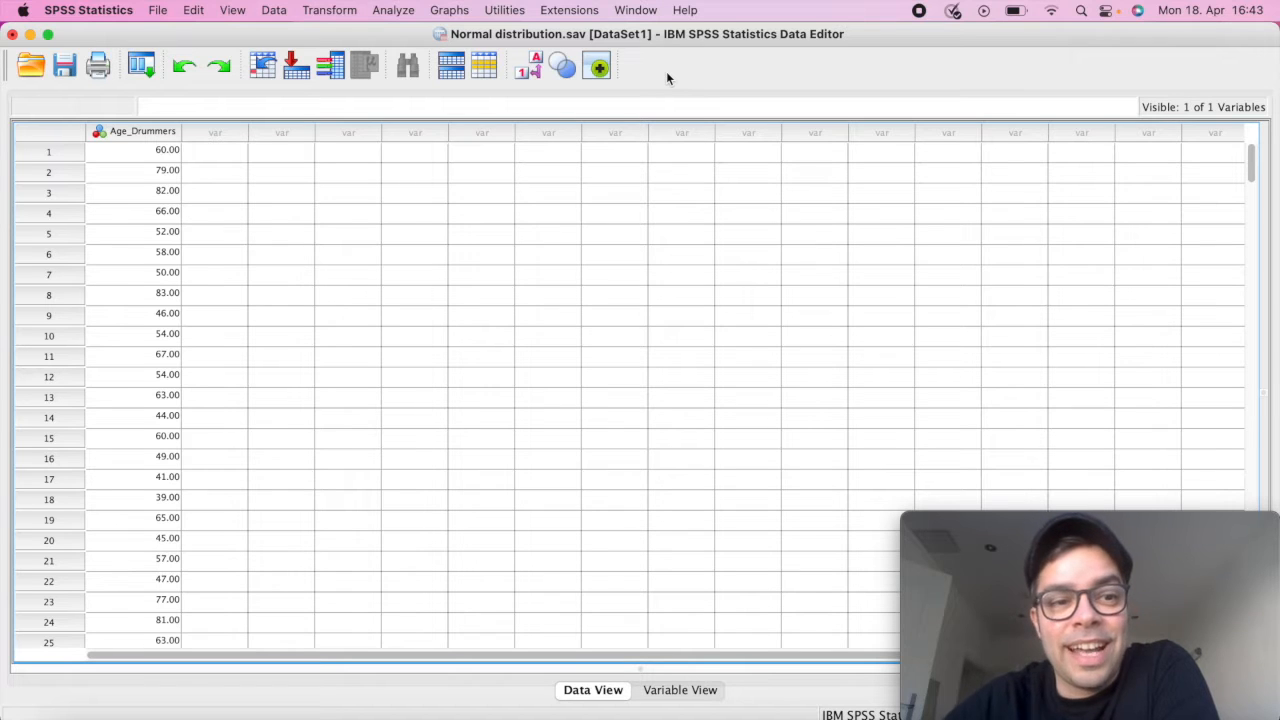
{"action": "mouse_move", "coordinate": [132, 268]}
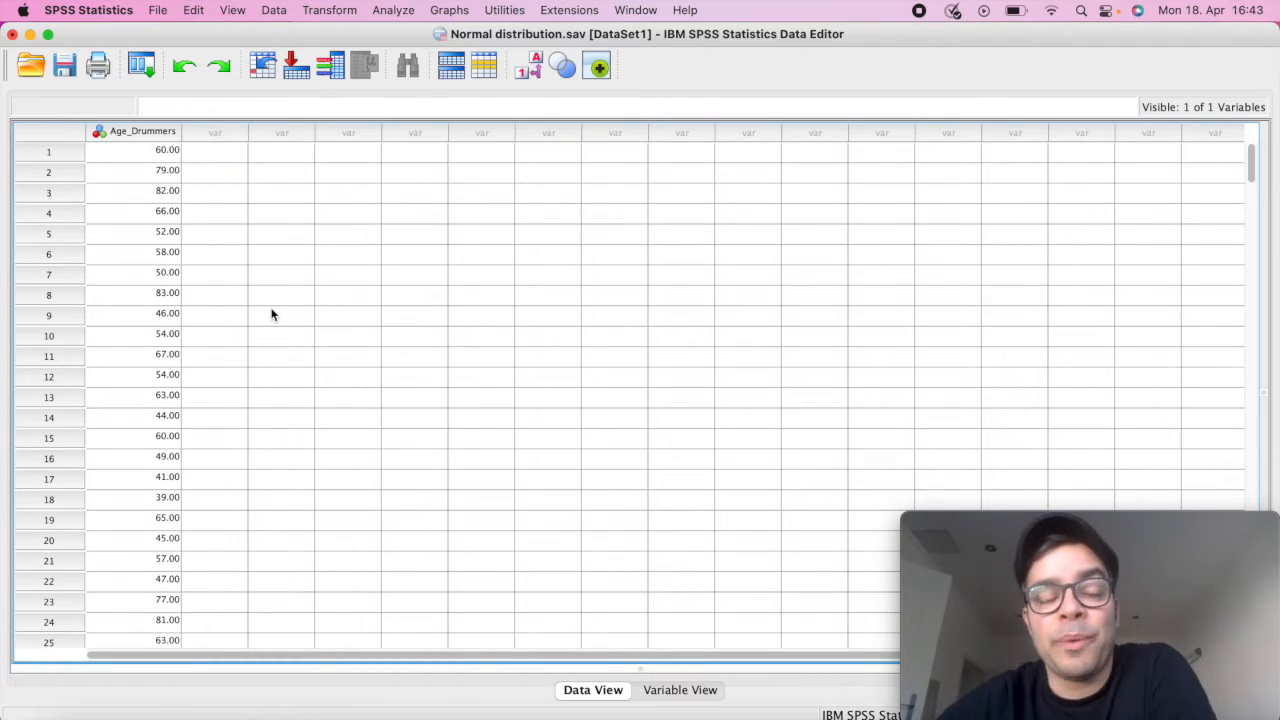
{"action": "mouse_move", "coordinate": [404, 38]}
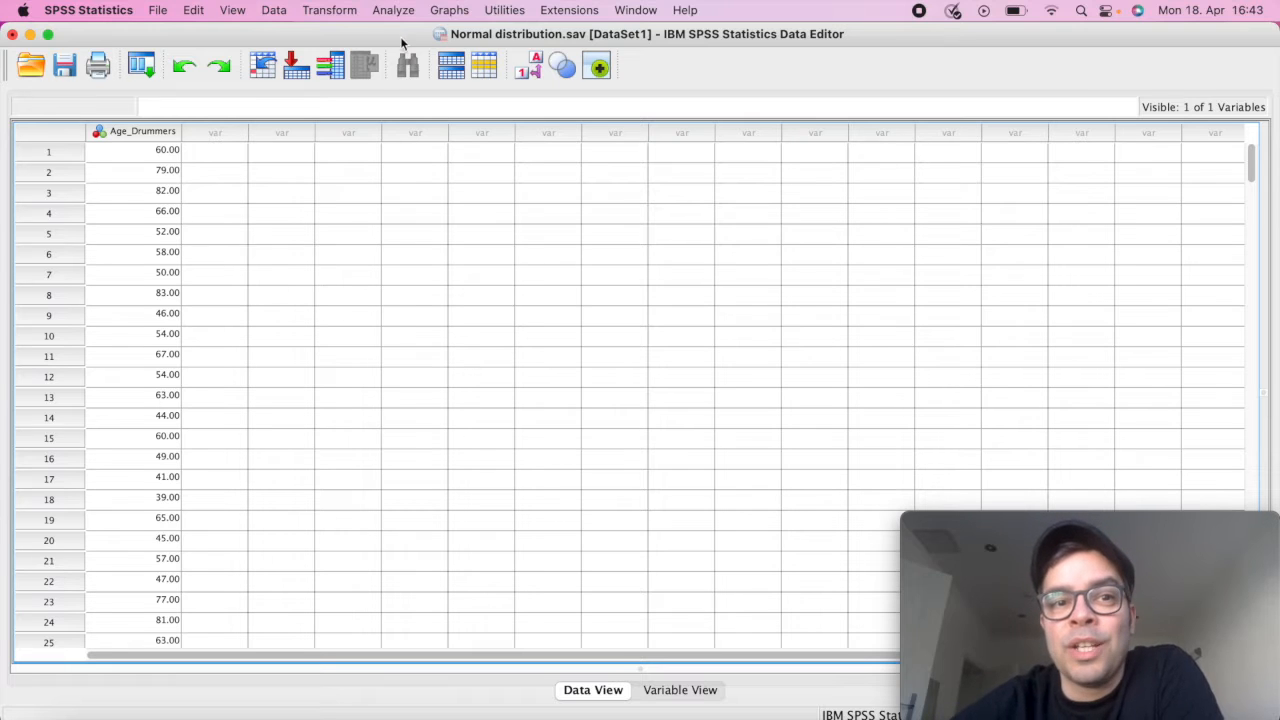
Step: Bring up the Analyze menu's list of descriptive statistics procedures
{"action": "left_click", "coordinate": [392, 10]}
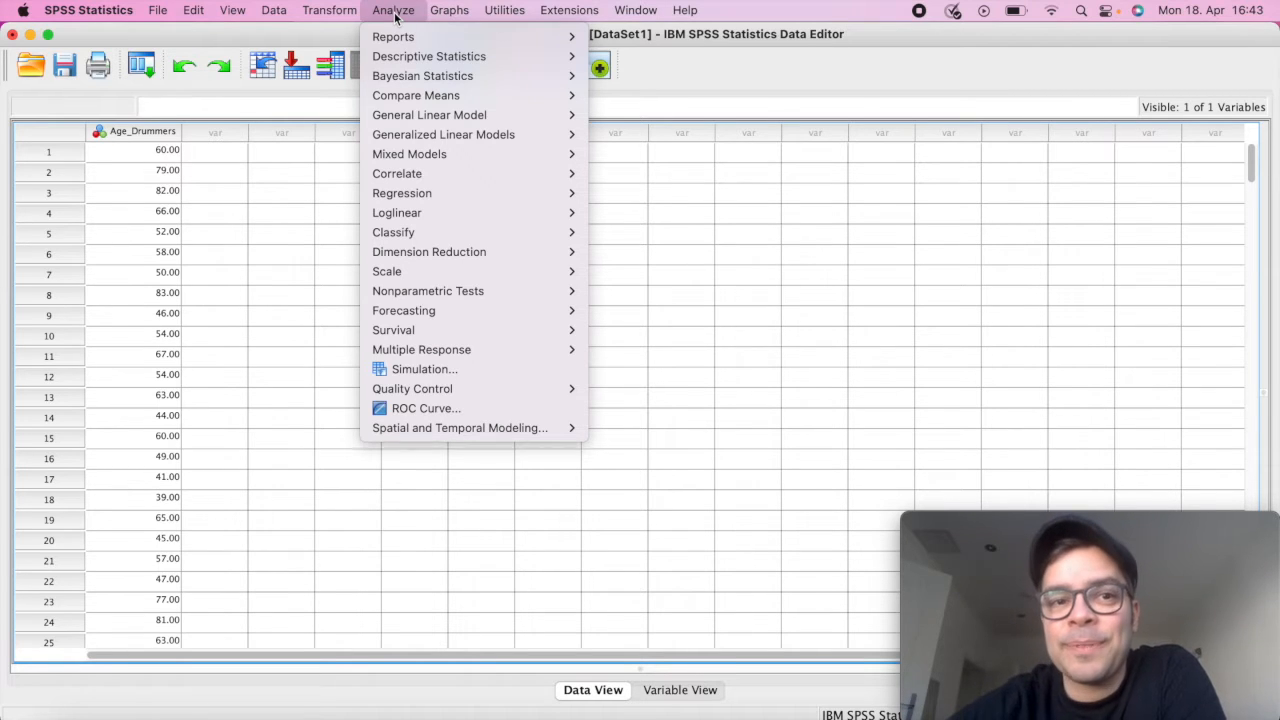
{"action": "mouse_move", "coordinate": [426, 56]}
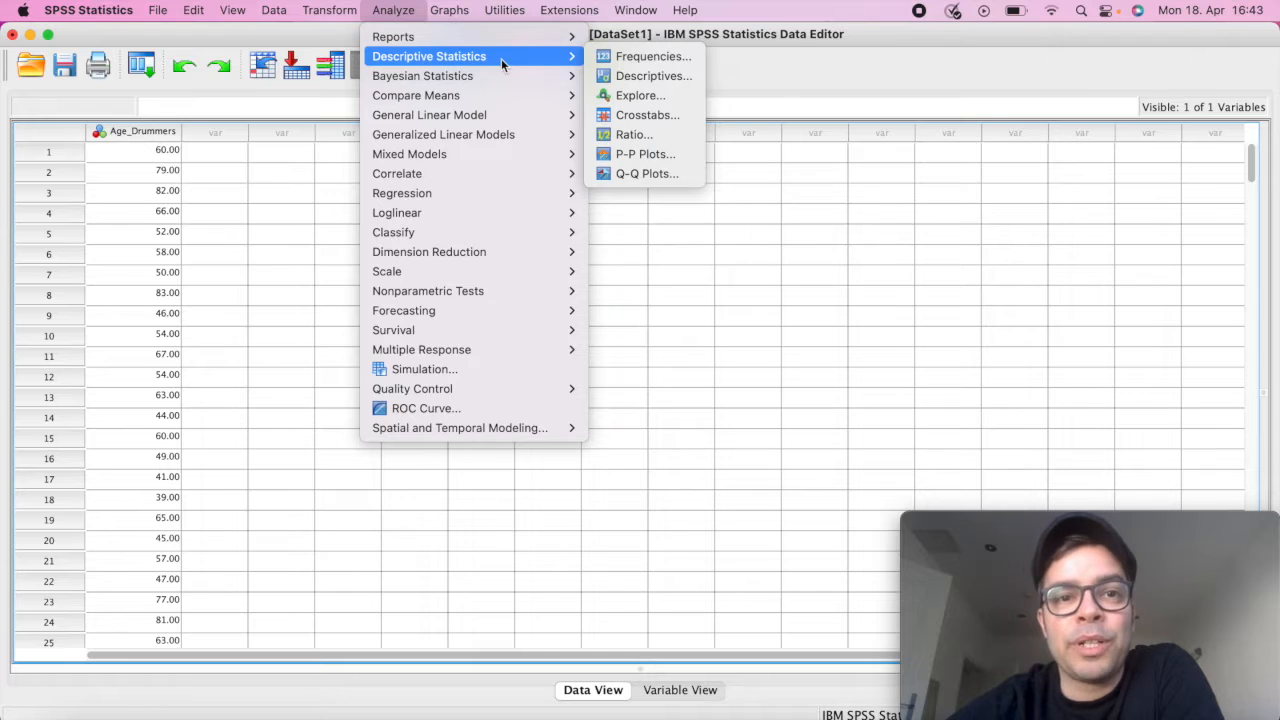
{"action": "mouse_move", "coordinate": [552, 62]}
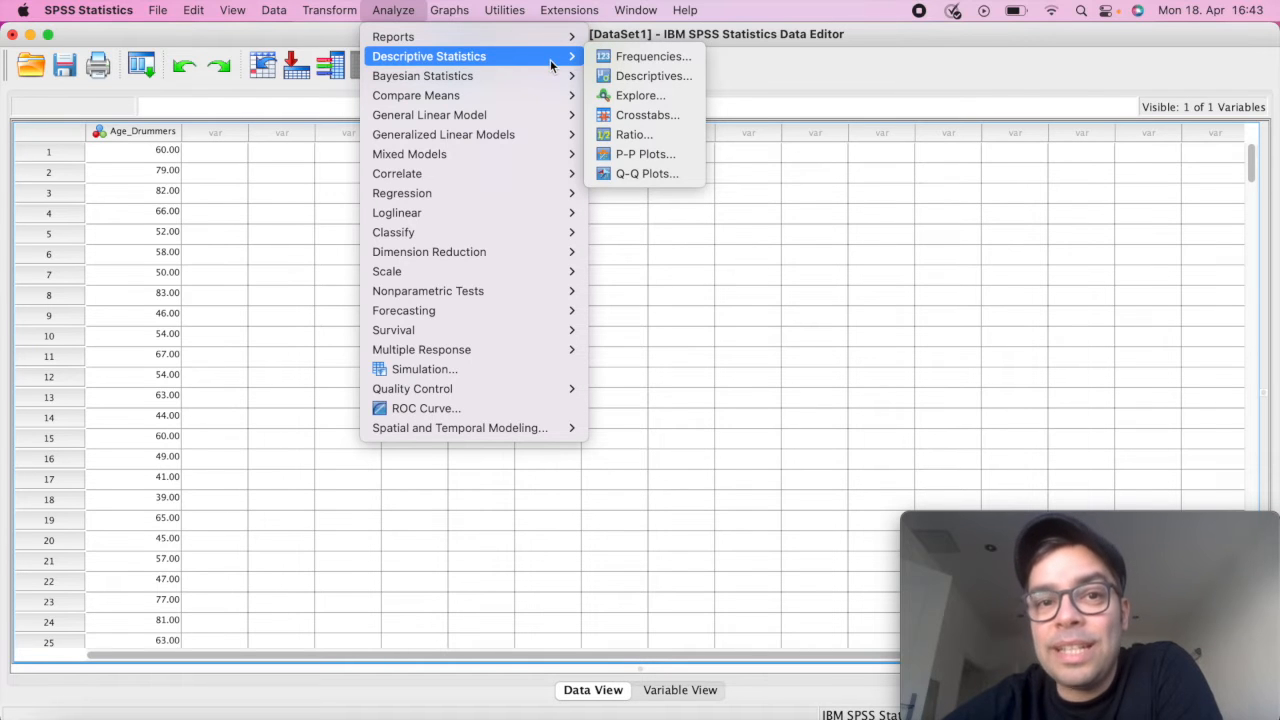
{"action": "mouse_move", "coordinate": [640, 96]}
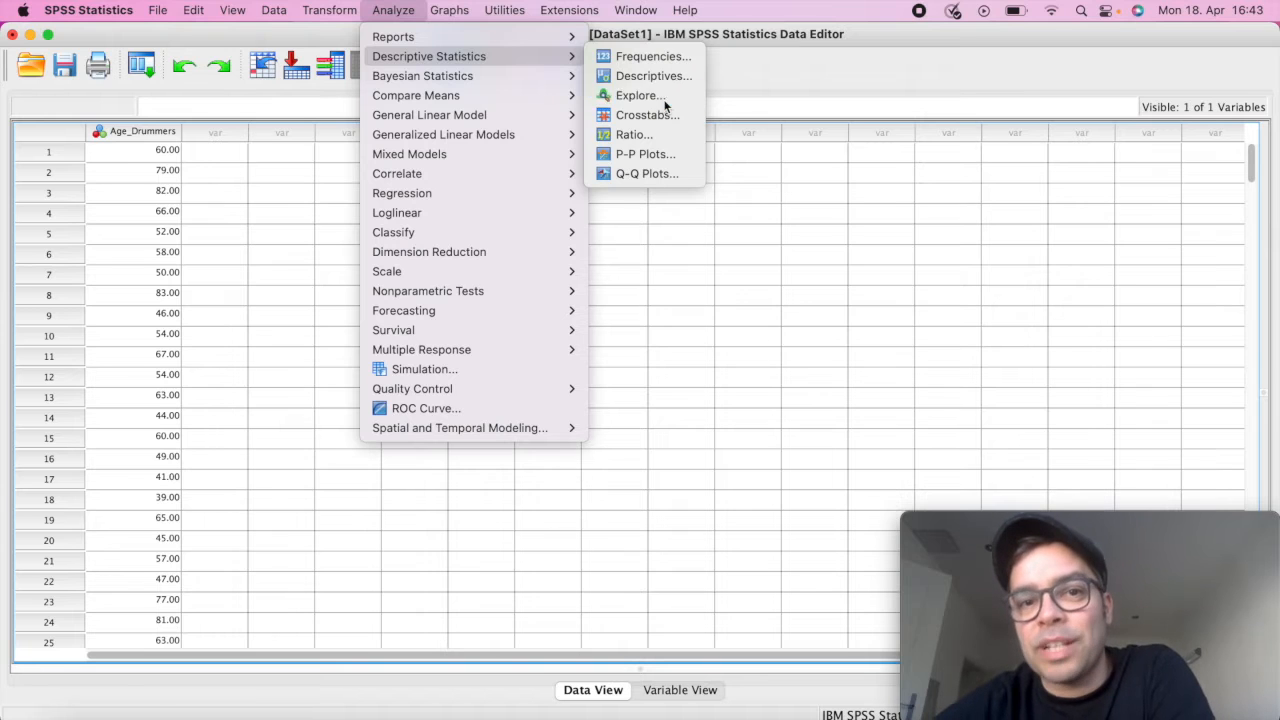
Step: Start Explore with Age_Drummers as dependent variable and keep Descriptives in its statistics options
{"action": "left_click", "coordinate": [640, 96]}
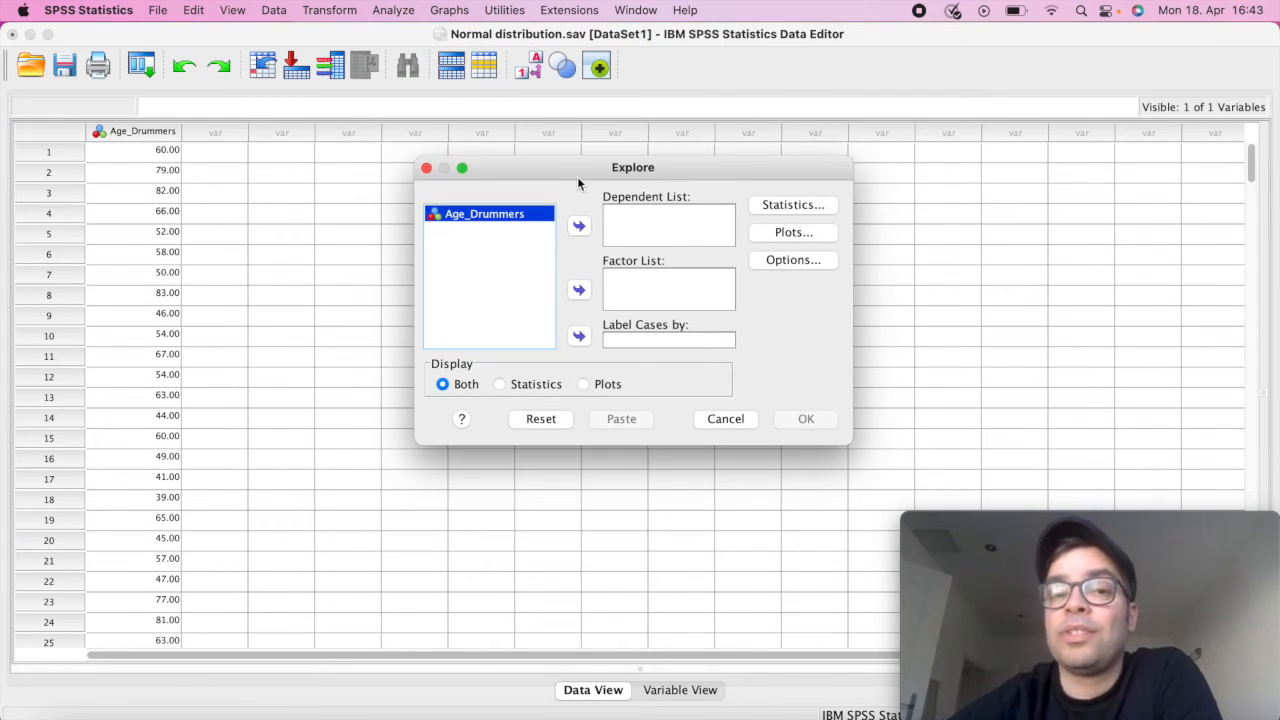
{"action": "mouse_move", "coordinate": [640, 234]}
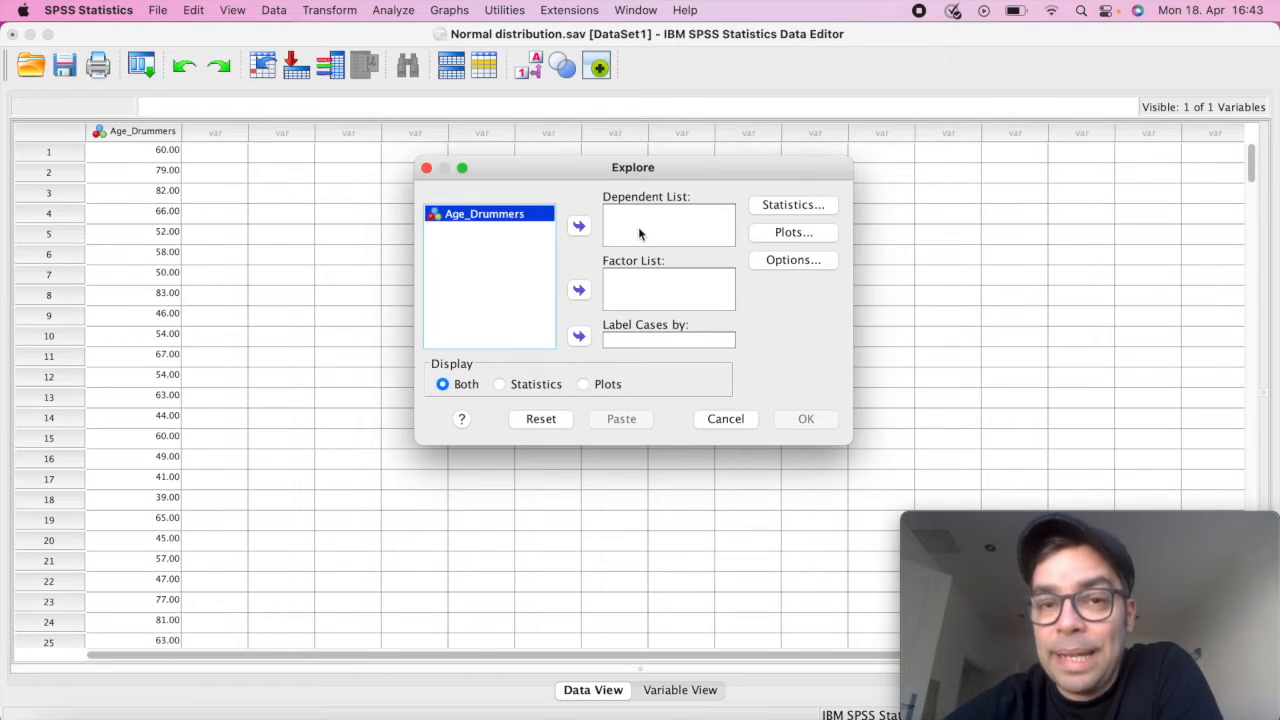
{"action": "mouse_move", "coordinate": [584, 198]}
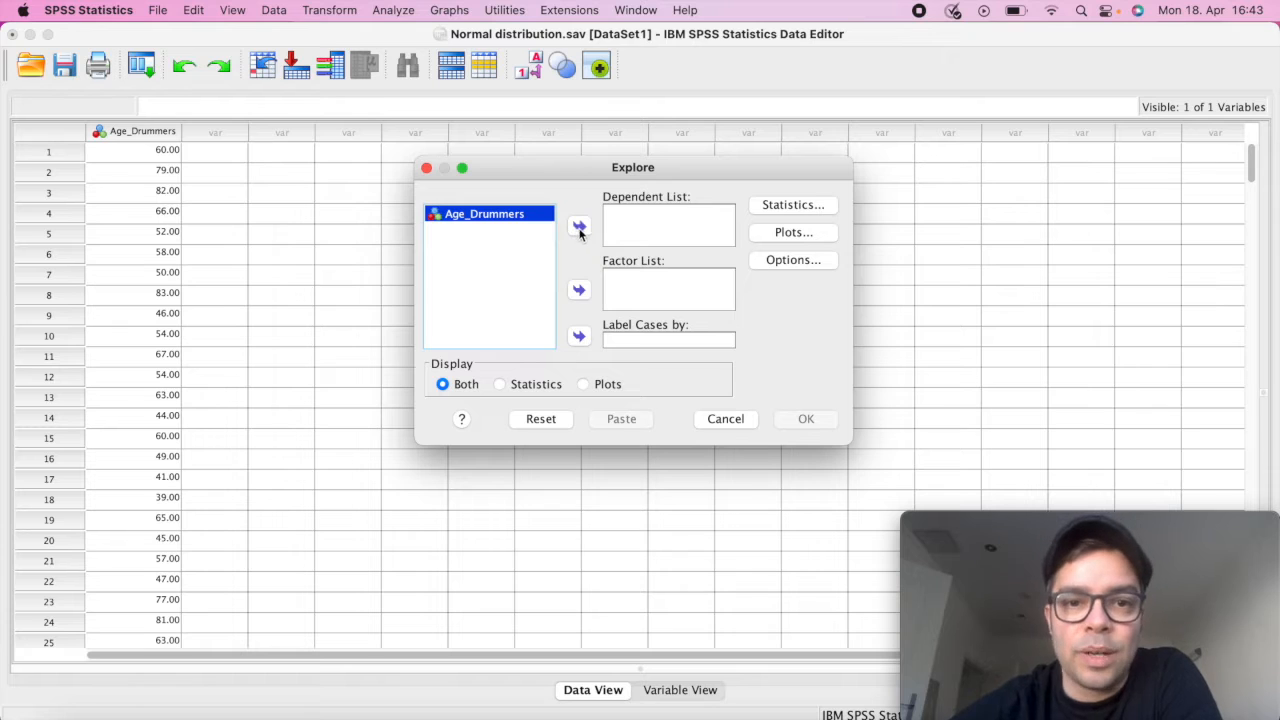
{"action": "left_click", "coordinate": [580, 228]}
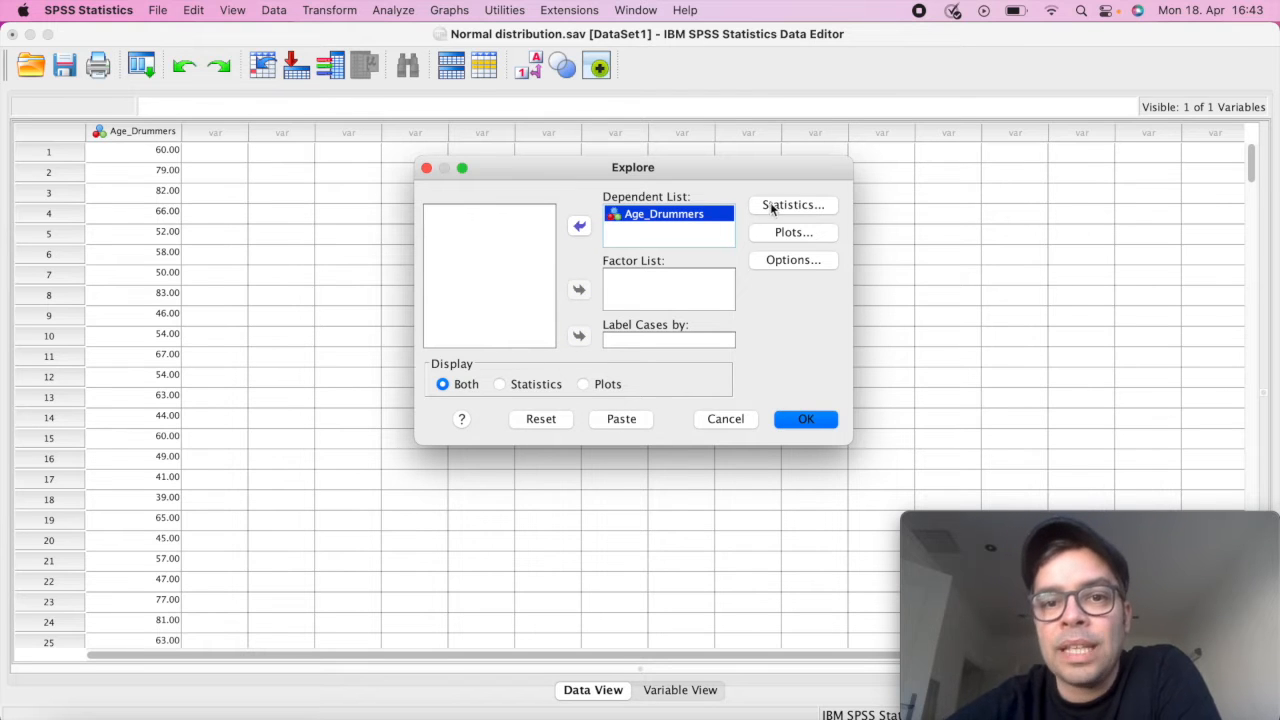
{"action": "left_click", "coordinate": [792, 204]}
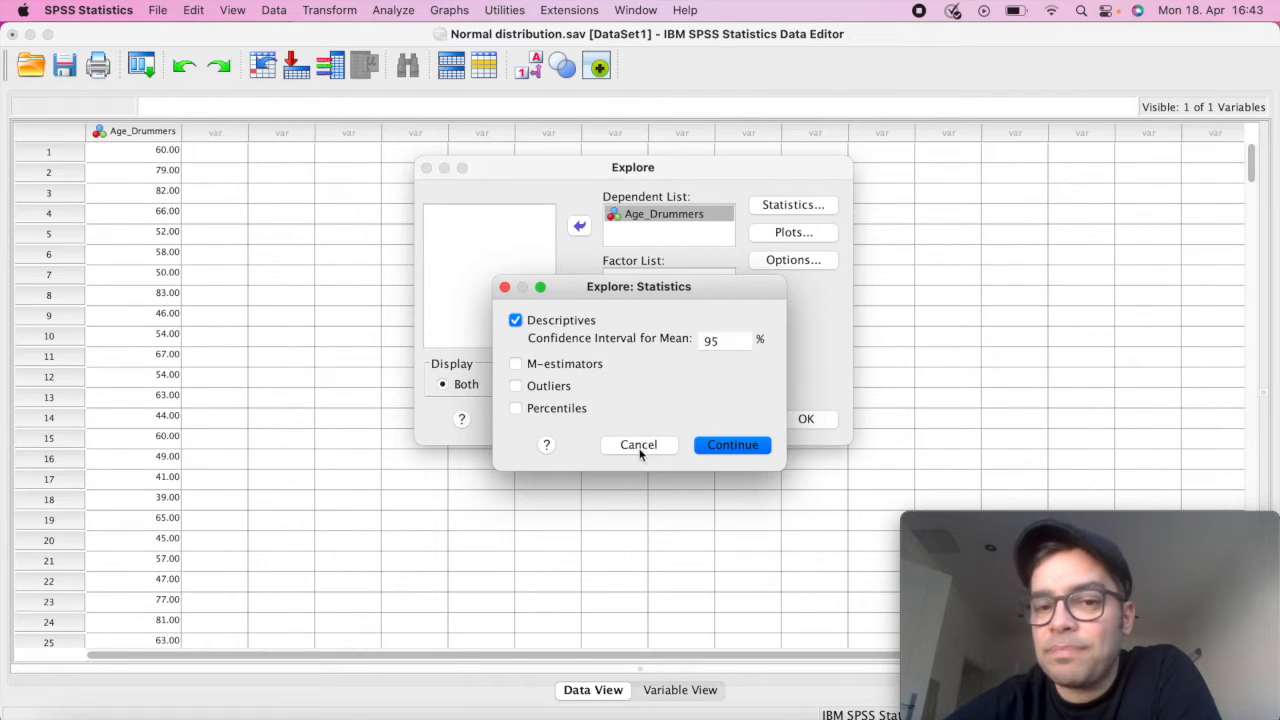
{"action": "left_click", "coordinate": [732, 444]}
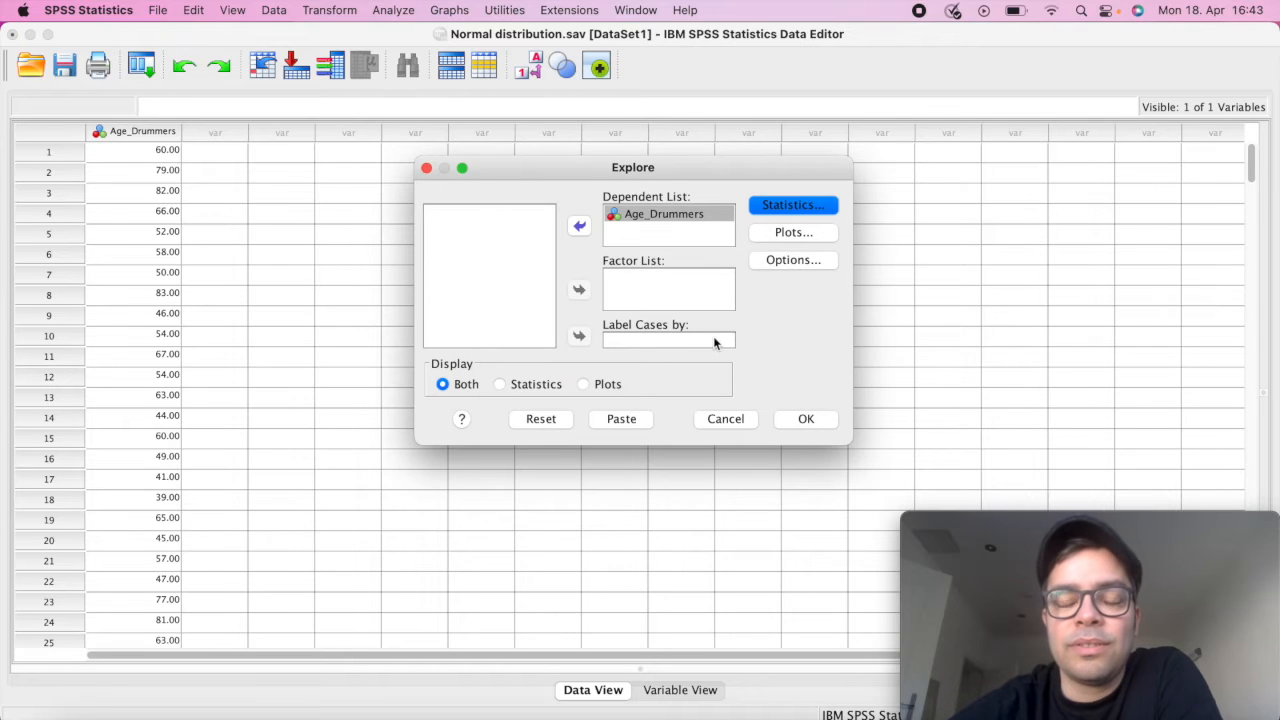
Step: Request a histogram and normality plots with tests instead of the stem-and-leaf plot
{"action": "left_click", "coordinate": [792, 232]}
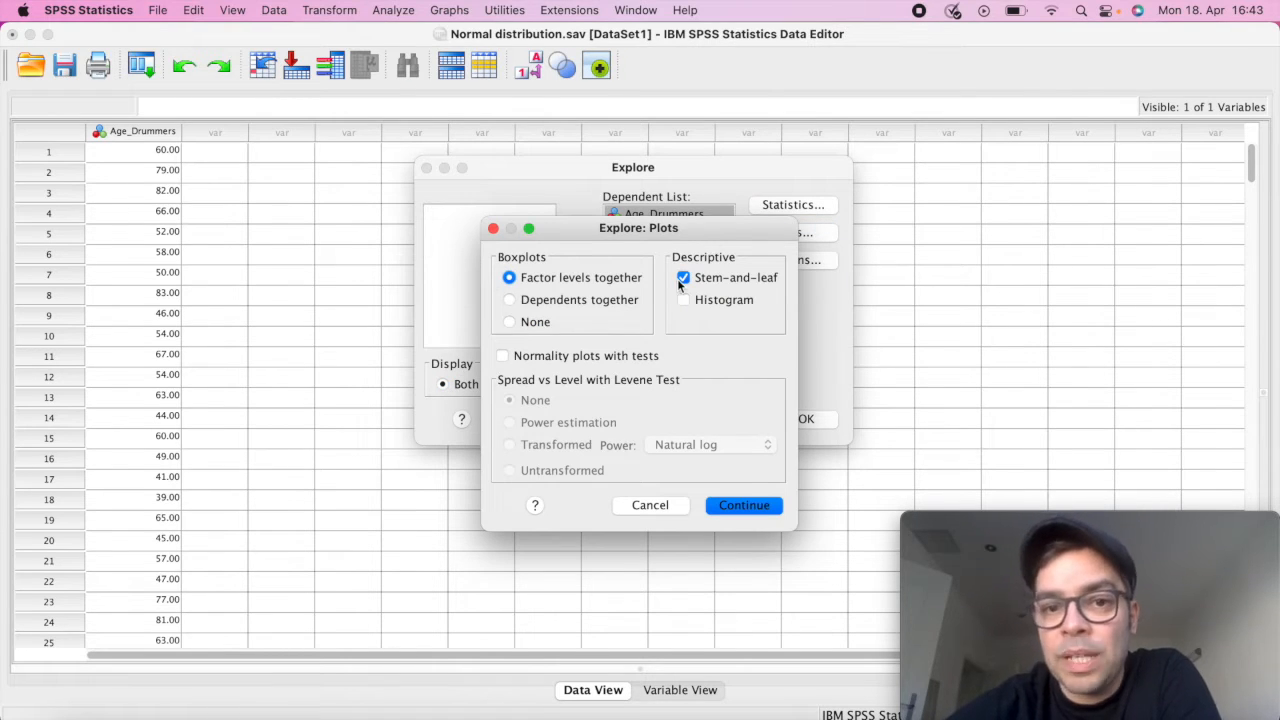
{"action": "left_click", "coordinate": [684, 278]}
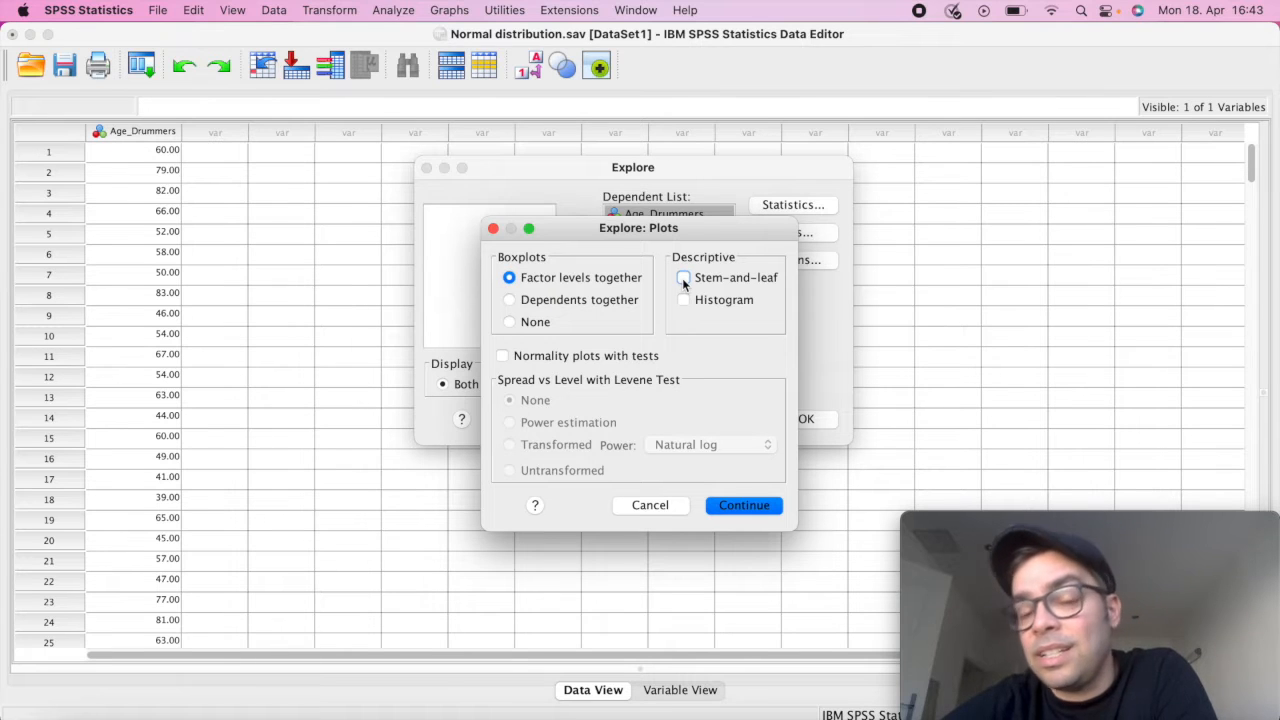
{"action": "left_click", "coordinate": [684, 300]}
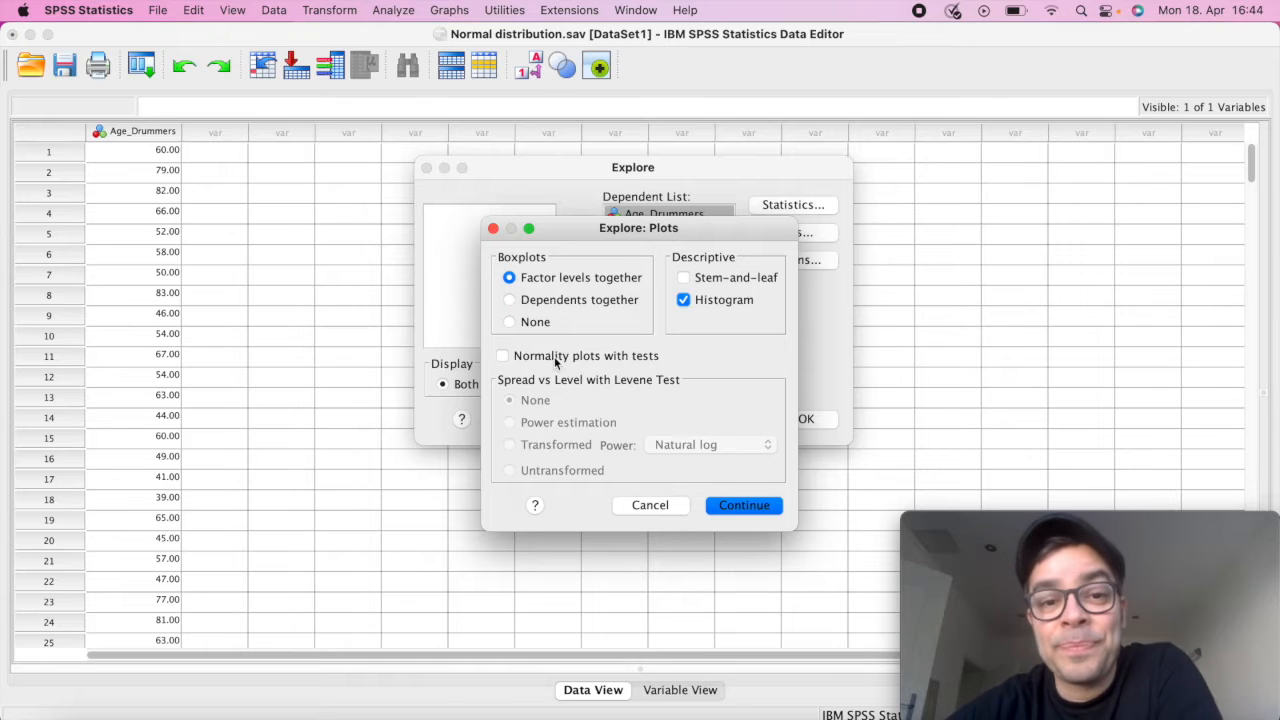
{"action": "left_click", "coordinate": [502, 356]}
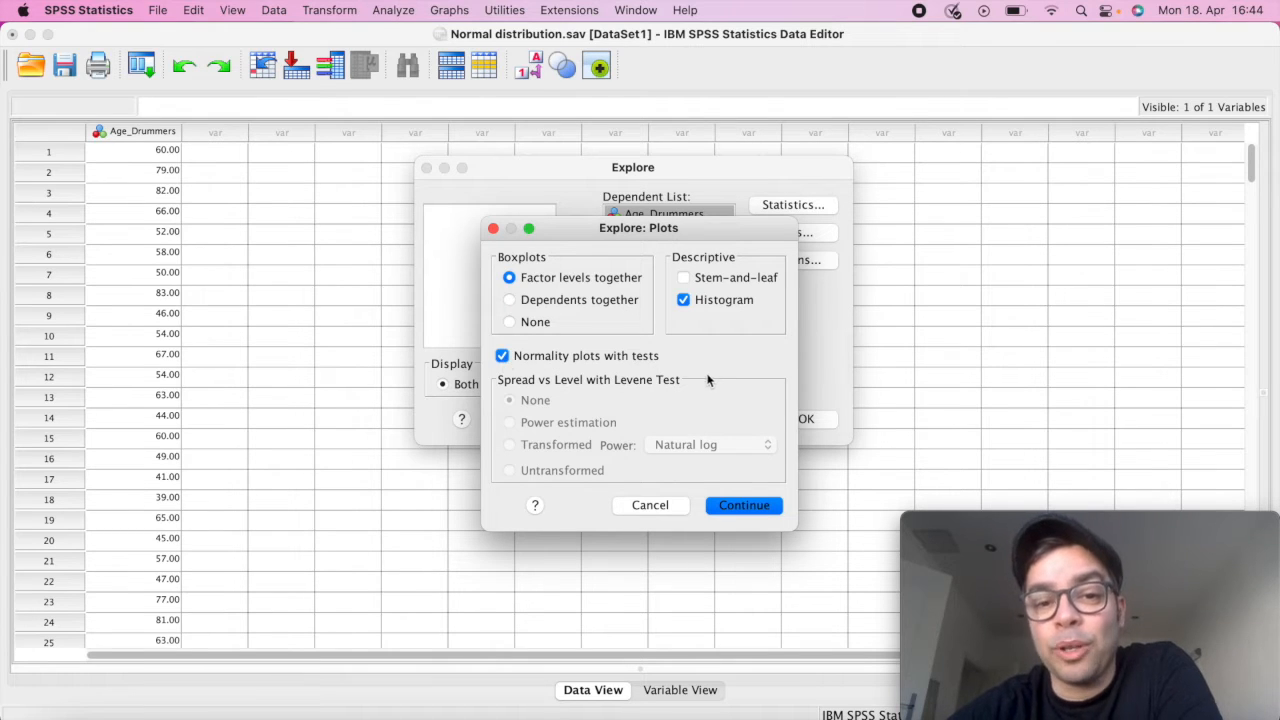
{"action": "mouse_move", "coordinate": [724, 532]}
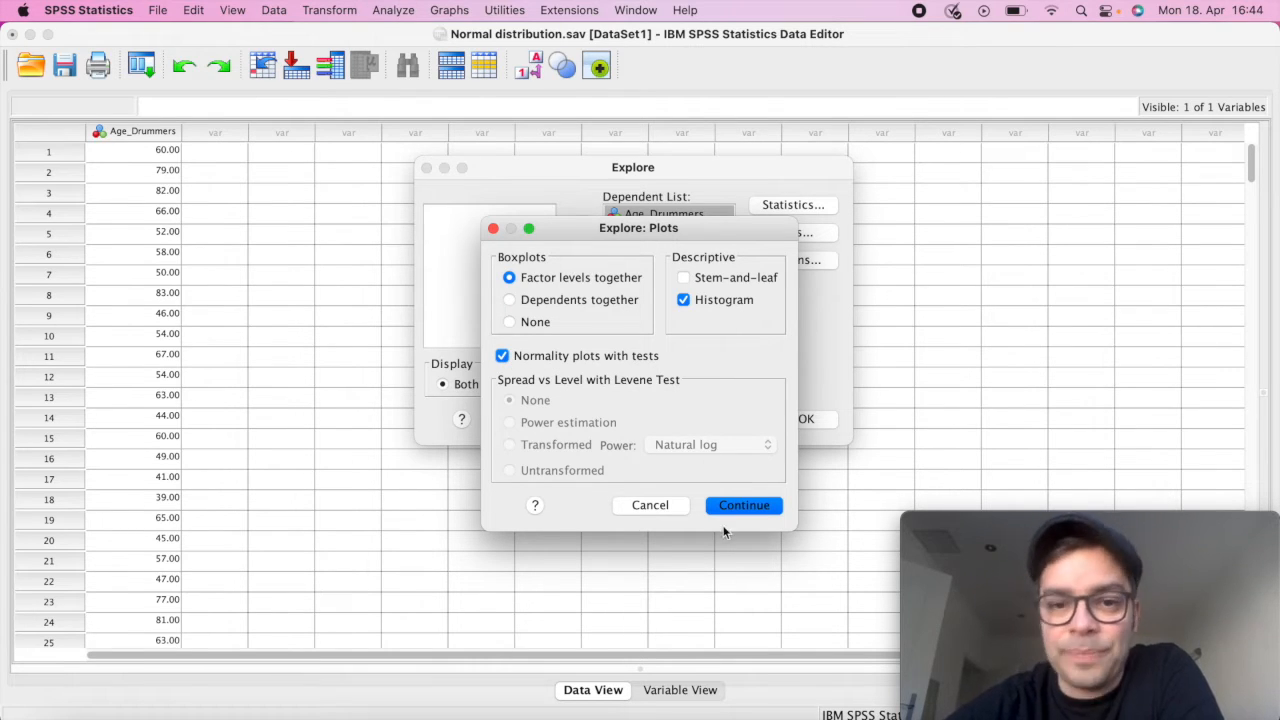
{"action": "left_click", "coordinate": [744, 504]}
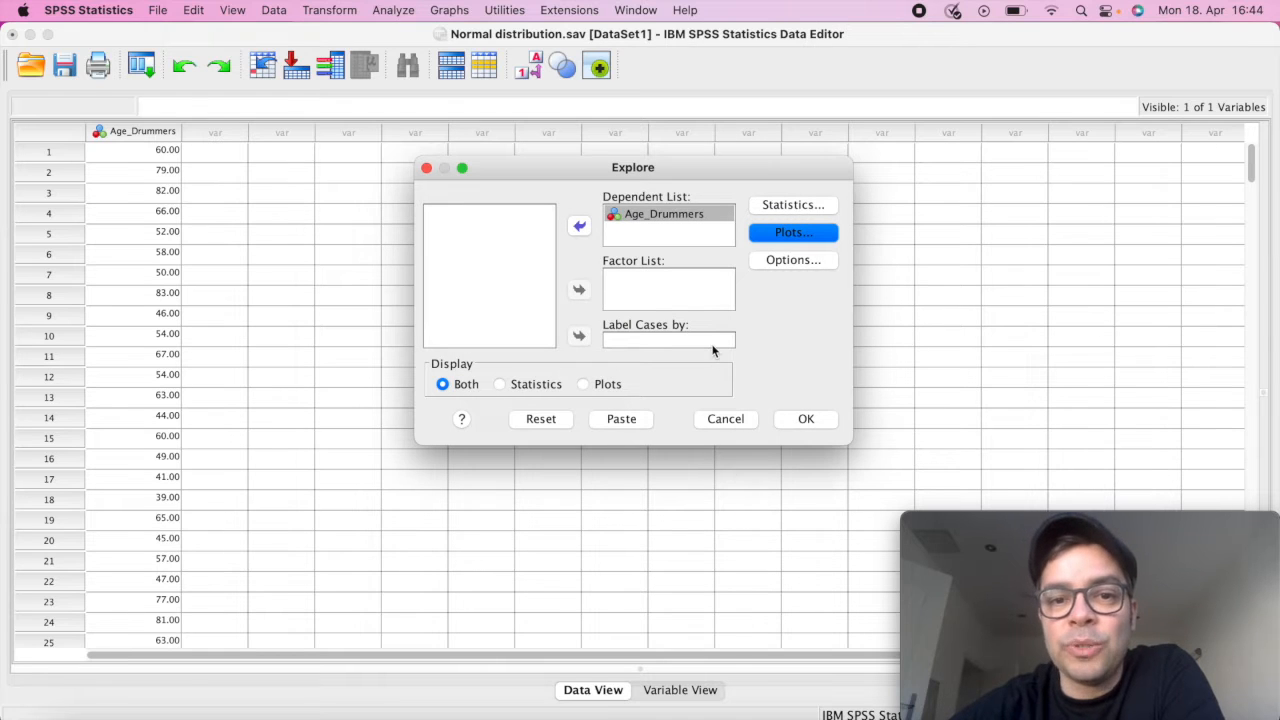
{"action": "mouse_move", "coordinate": [804, 420]}
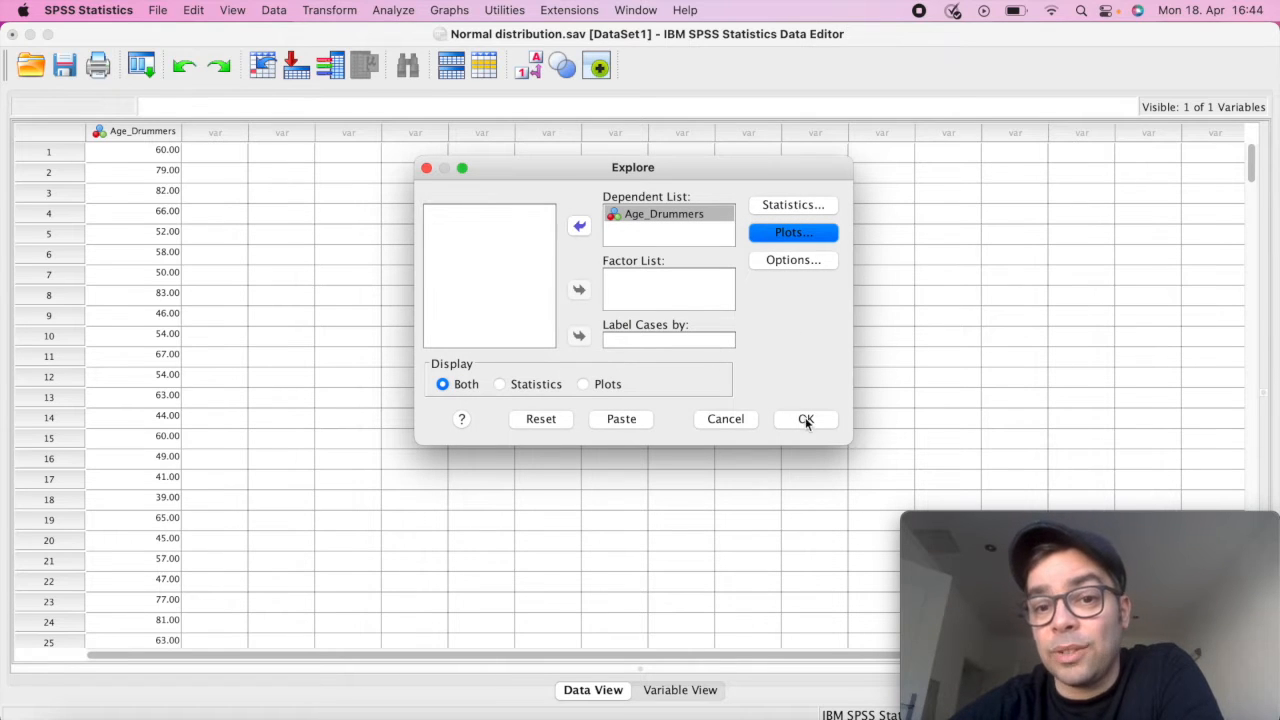
Step: Run the Explore analysis and scroll the output to the Descriptives and Tests of Normality tables
{"action": "left_click", "coordinate": [804, 420]}
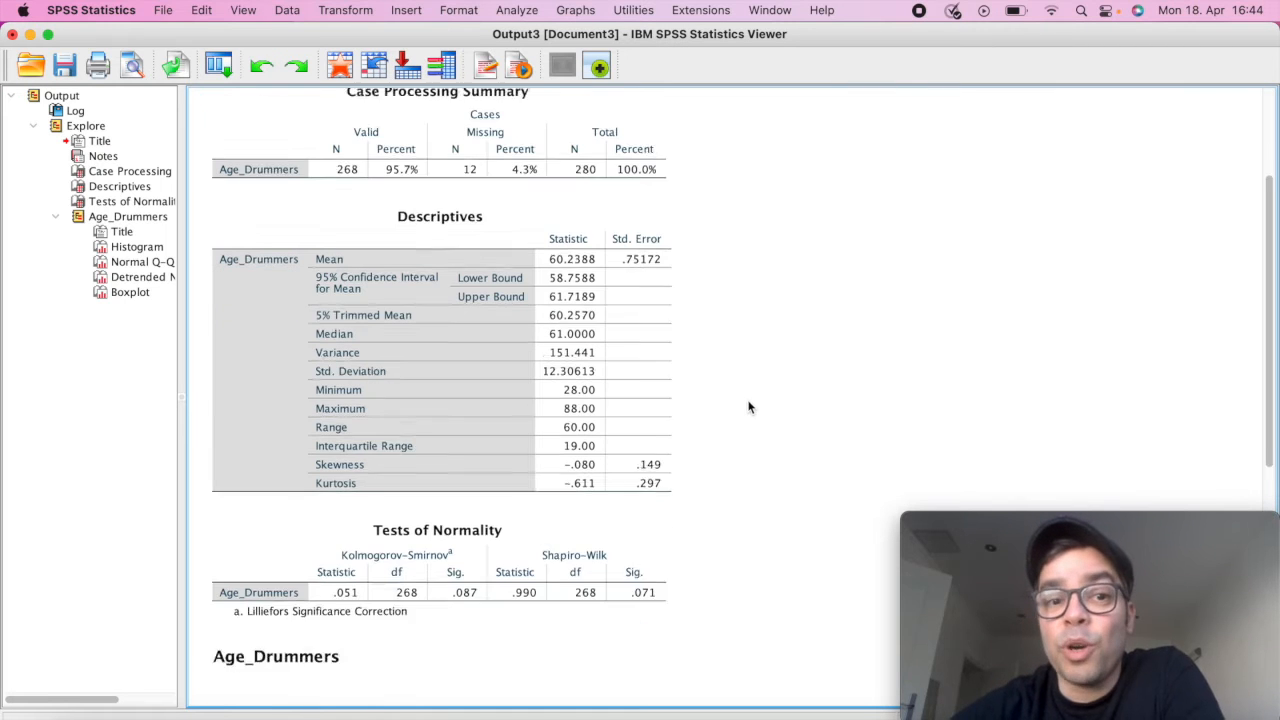
{"action": "scroll", "scroll_direction": "down", "scroll_amount": 3}
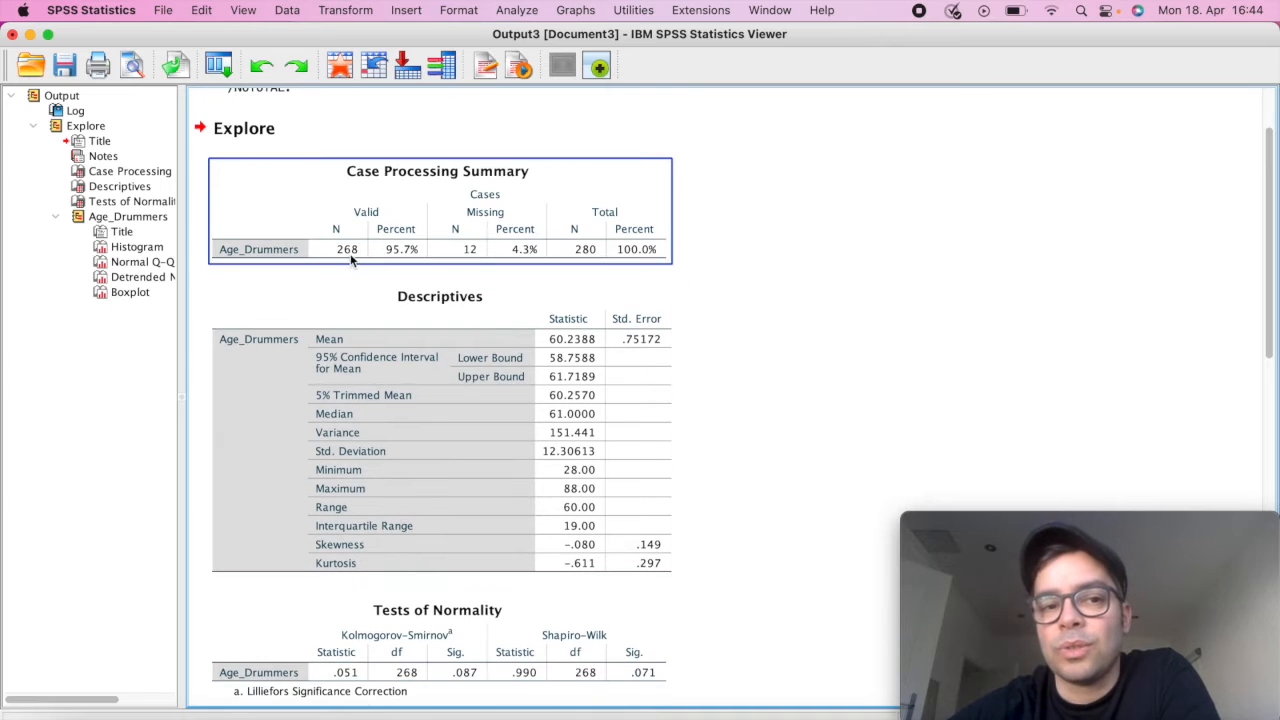
{"action": "left_click", "coordinate": [738, 320]}
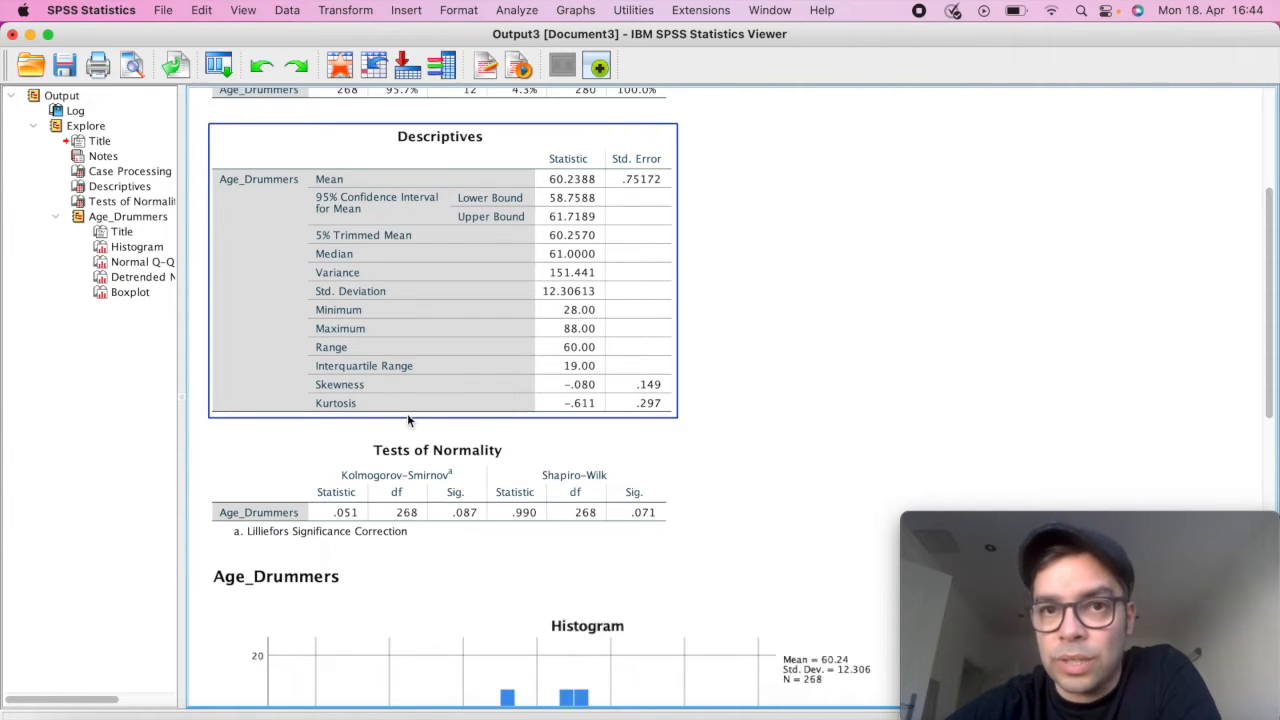
{"action": "mouse_move", "coordinate": [410, 420]}
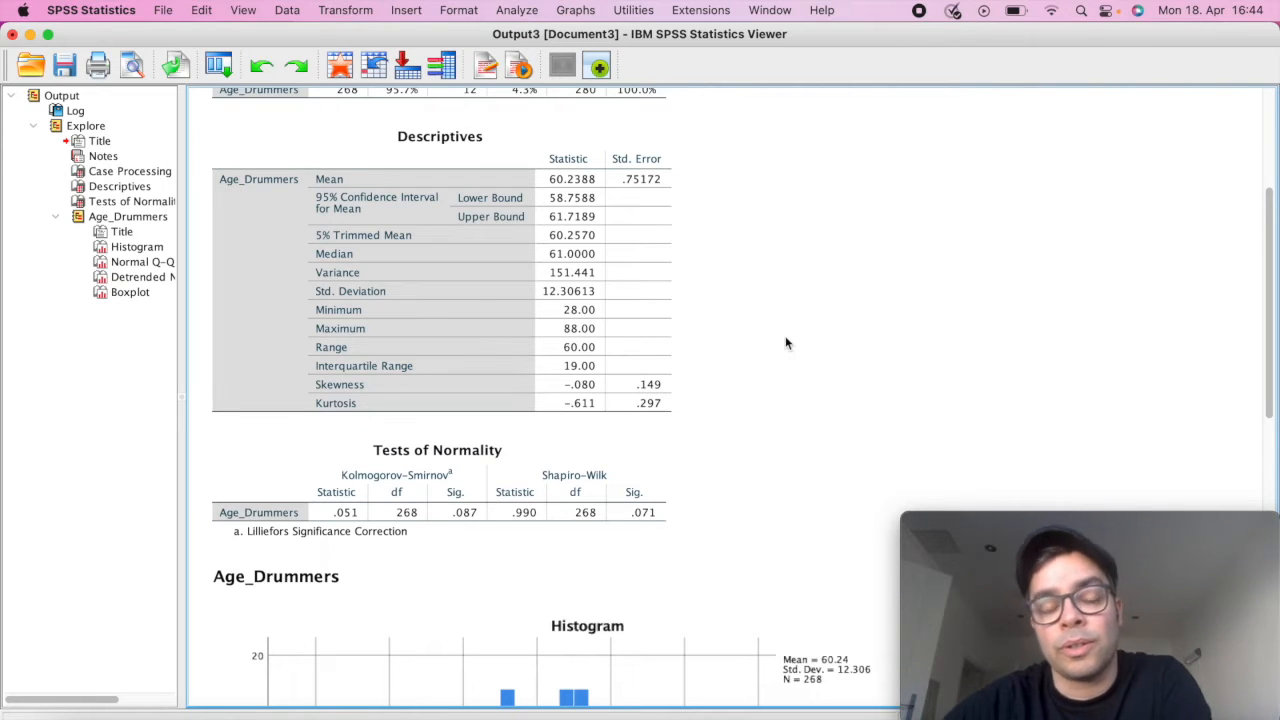
{"action": "mouse_move", "coordinate": [724, 356]}
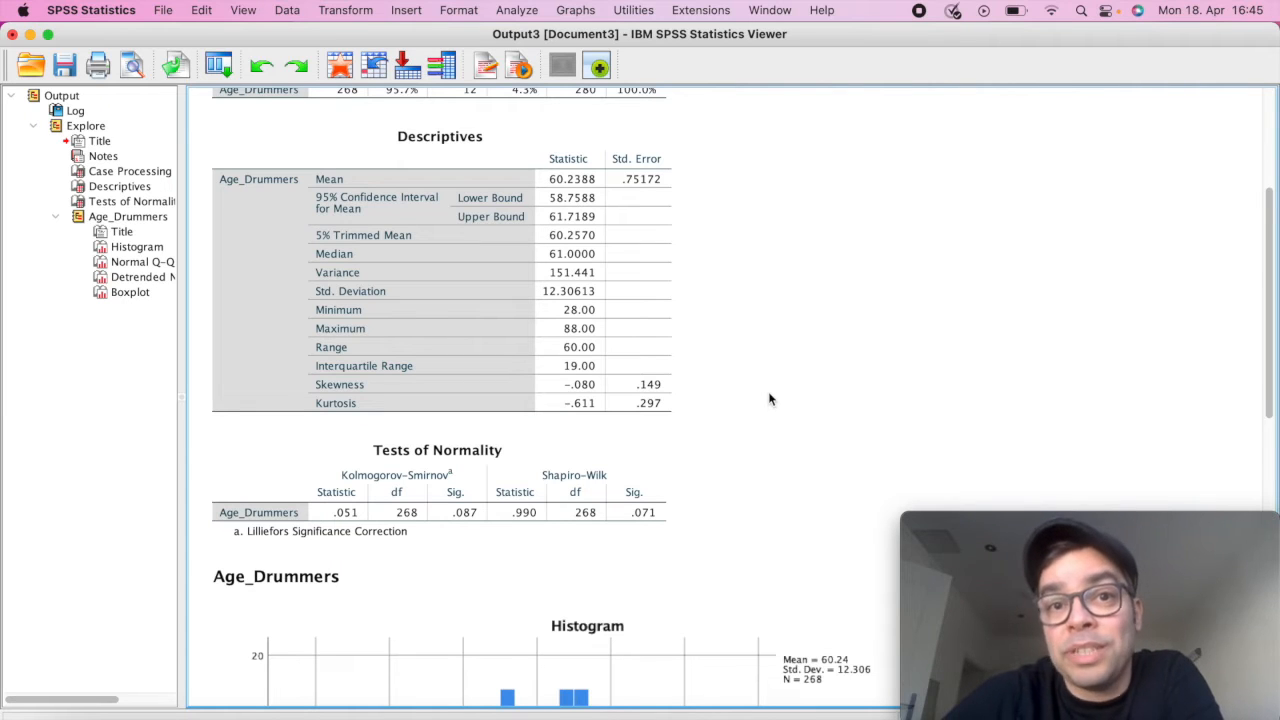
{"action": "scroll", "scroll_direction": "down", "scroll_amount": 3}
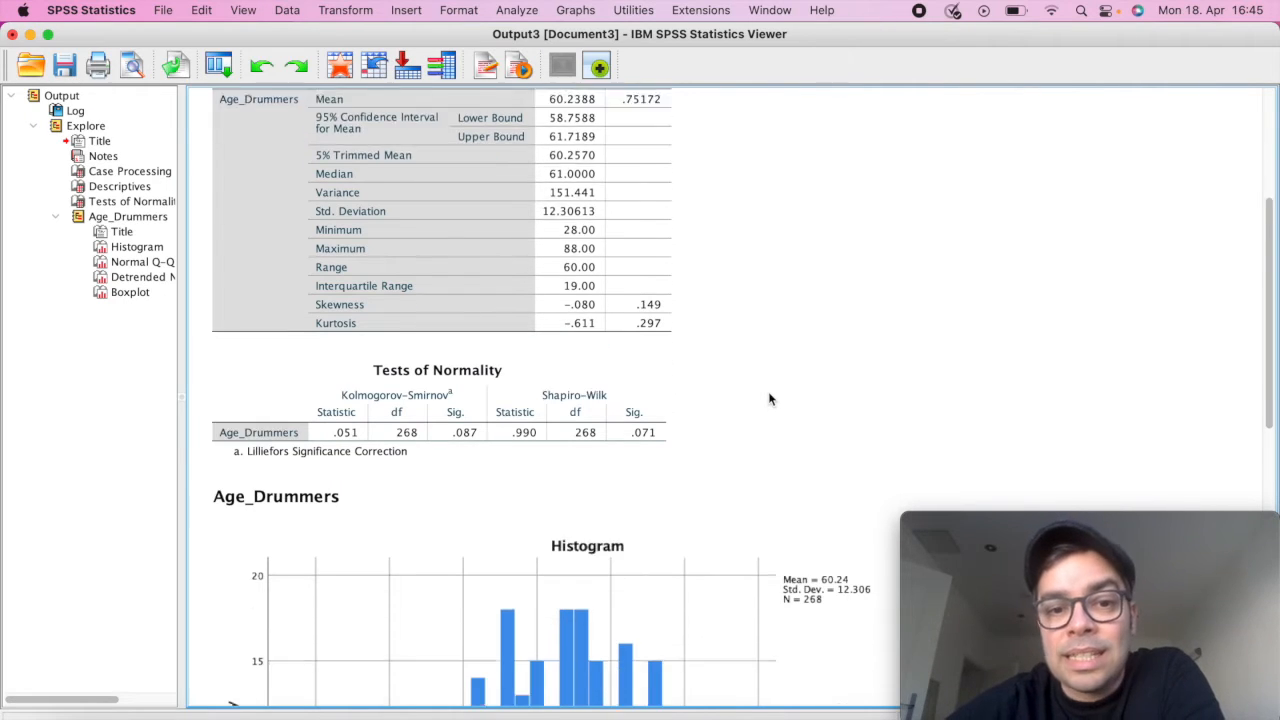
Step: Review the Tests of Normality table alongside the Age_Drummers histogram in the output viewer
{"action": "scroll", "scroll_direction": "down", "scroll_amount": 3}
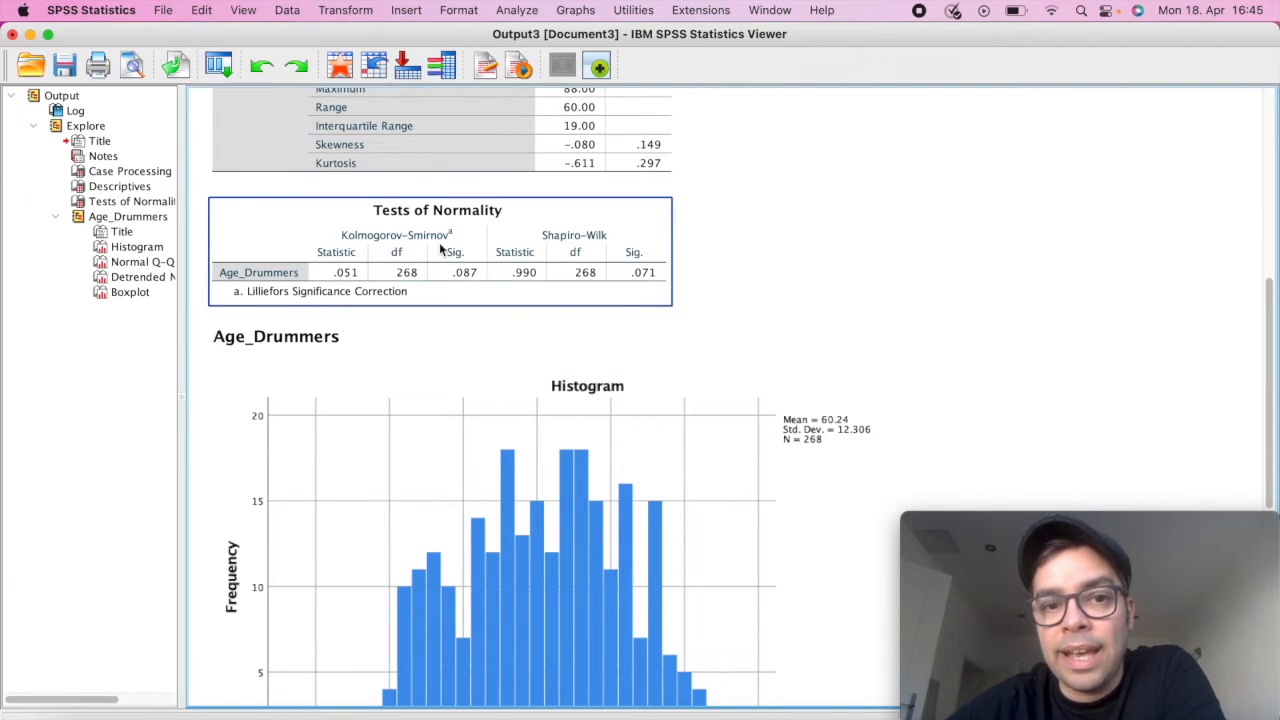
{"action": "left_click", "coordinate": [798, 280]}
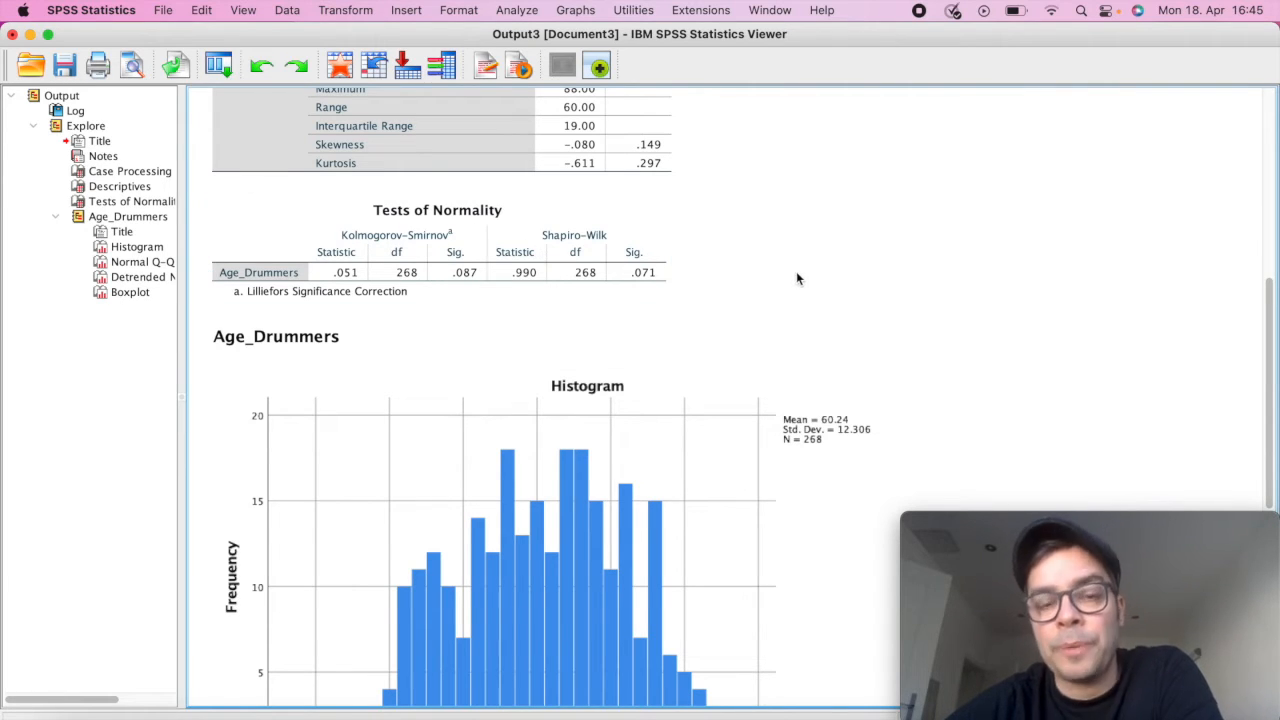
{"action": "mouse_move", "coordinate": [820, 276]}
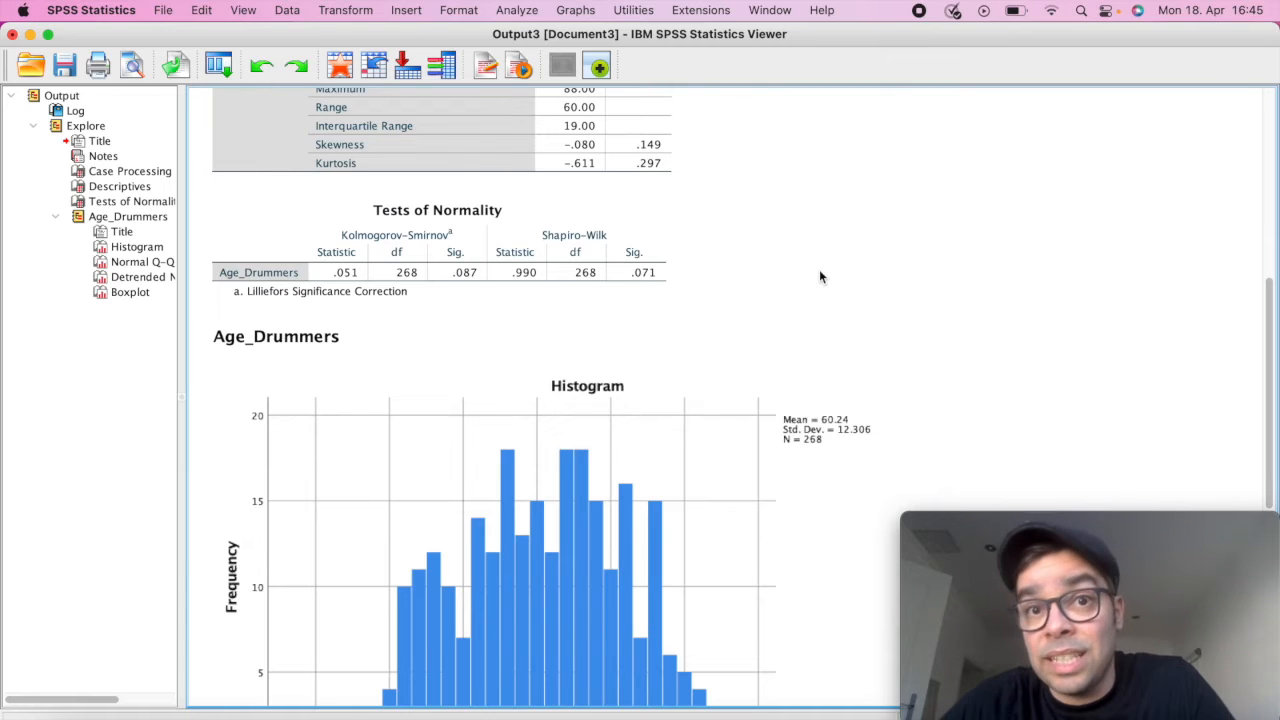
{"action": "left_click", "coordinate": [420, 262]}
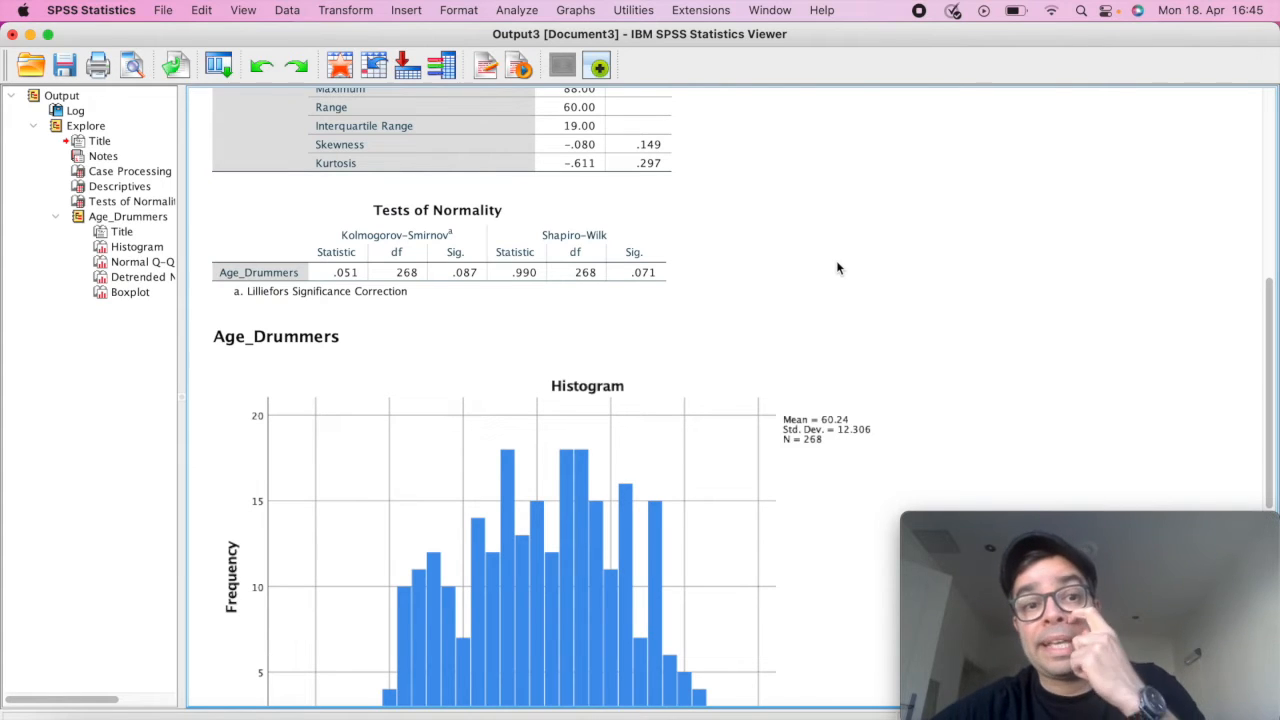
{"action": "left_click", "coordinate": [560, 292]}
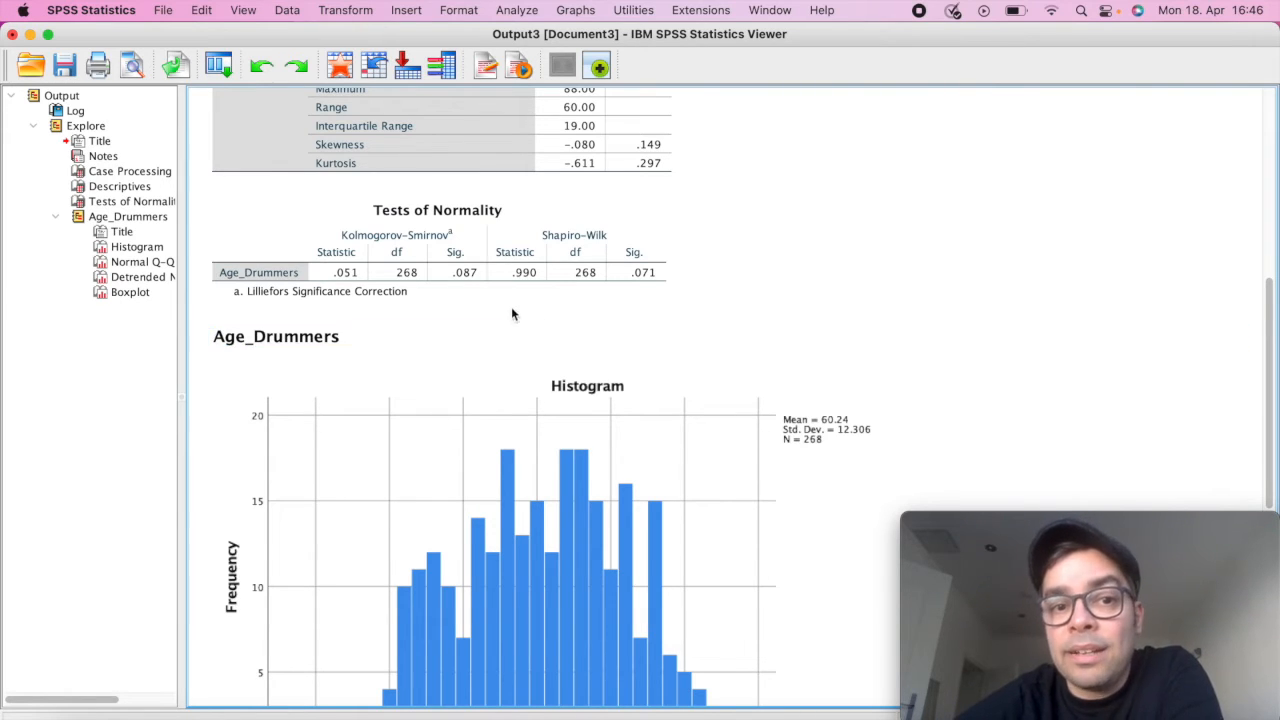
{"action": "left_click", "coordinate": [436, 250]}
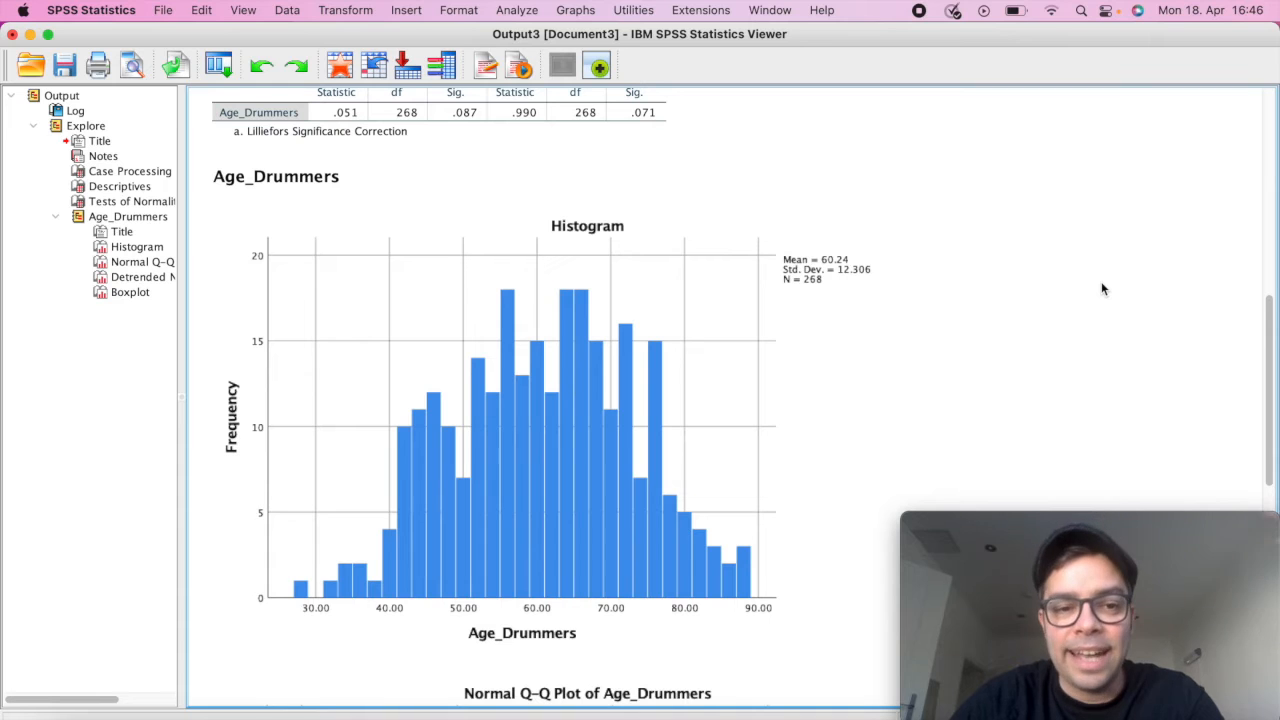
Step: Scroll to the full Age_Drummers histogram and the start of the Normal Q-Q plot
{"action": "scroll", "scroll_direction": "down", "scroll_amount": 3}
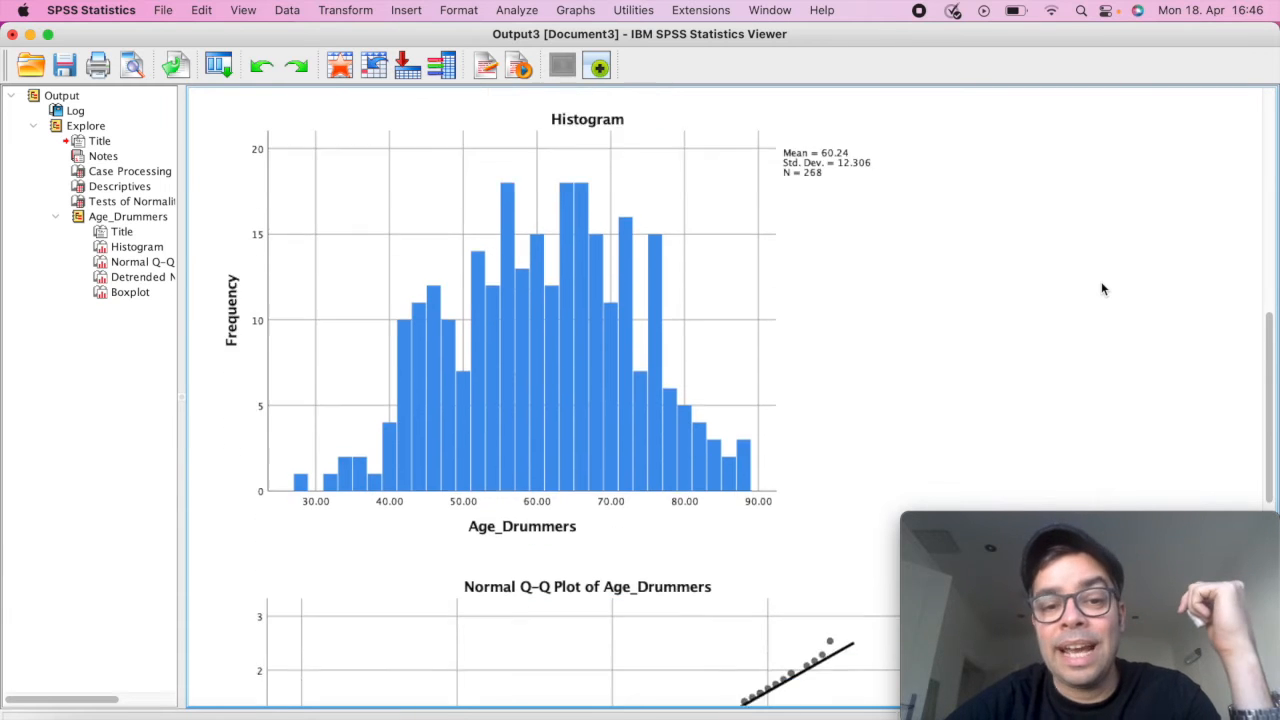
{"action": "scroll", "scroll_direction": "down", "scroll_amount": 3}
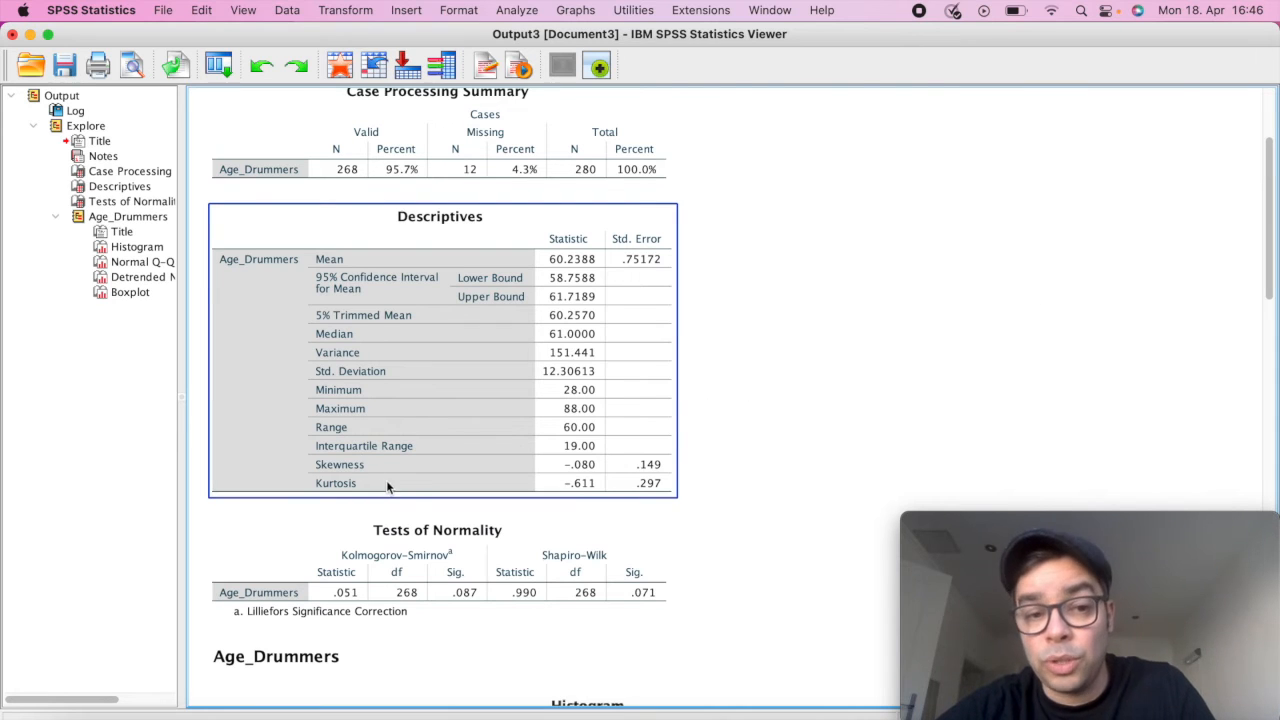
{"action": "mouse_move", "coordinate": [418, 488]}
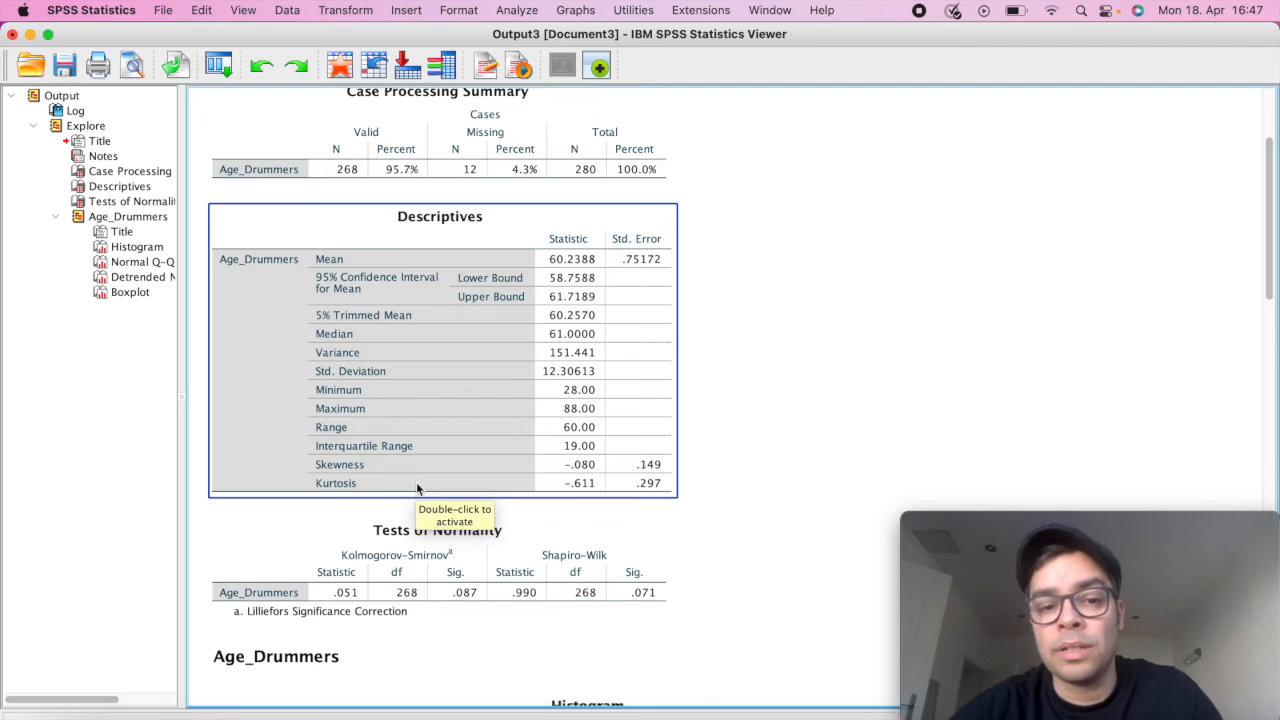
{"action": "scroll", "scroll_direction": "down", "scroll_amount": 3}
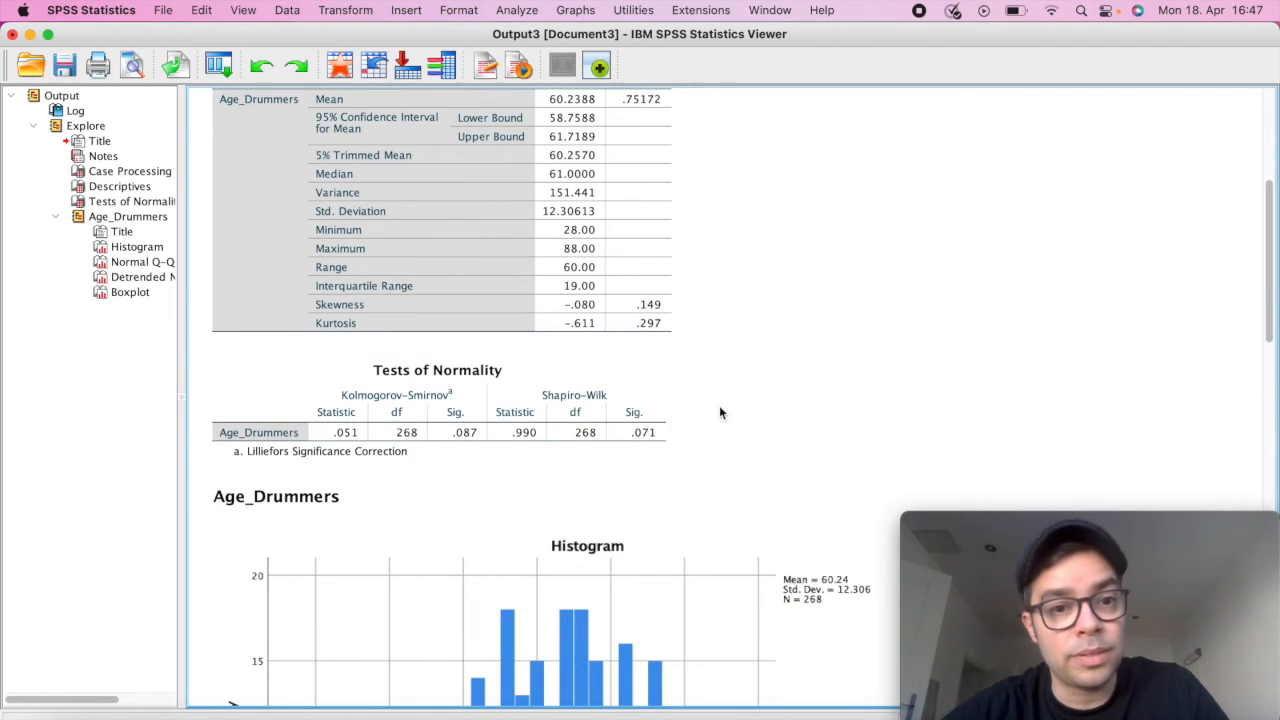
{"action": "left_click", "coordinate": [420, 420]}
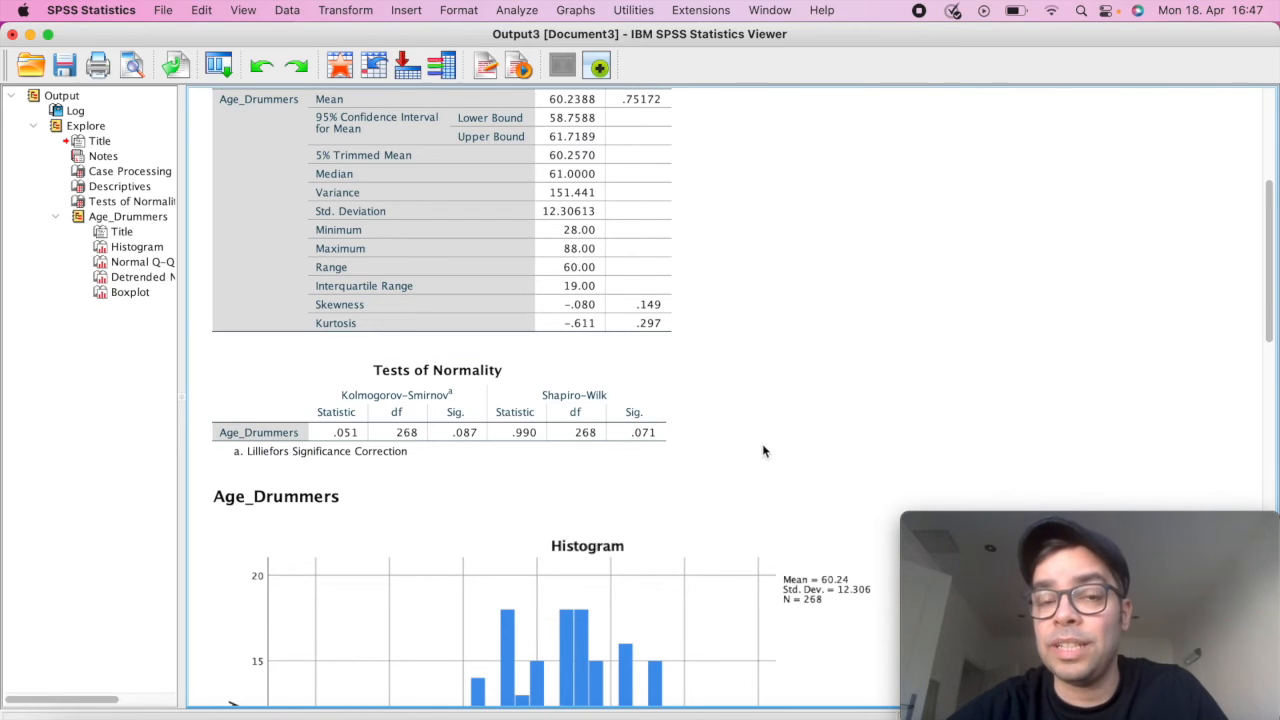
{"action": "mouse_move", "coordinate": [788, 452]}
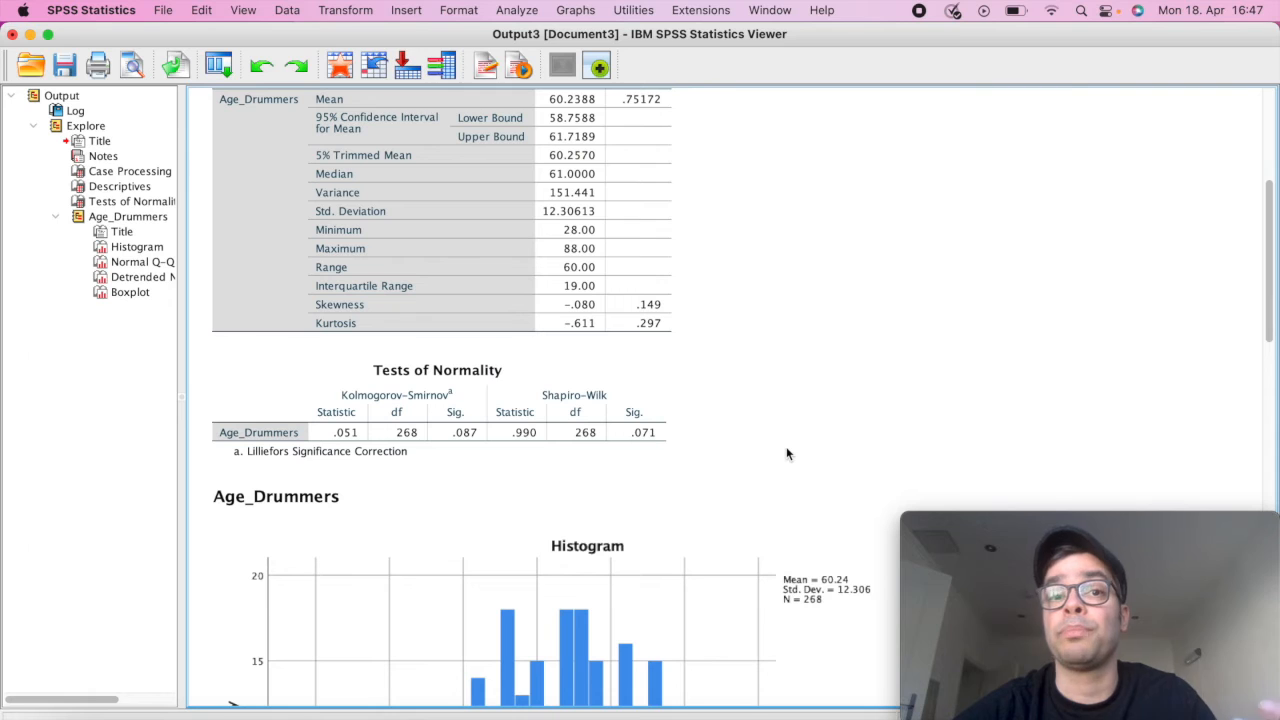
{"action": "scroll", "scroll_direction": "down", "scroll_amount": 3}
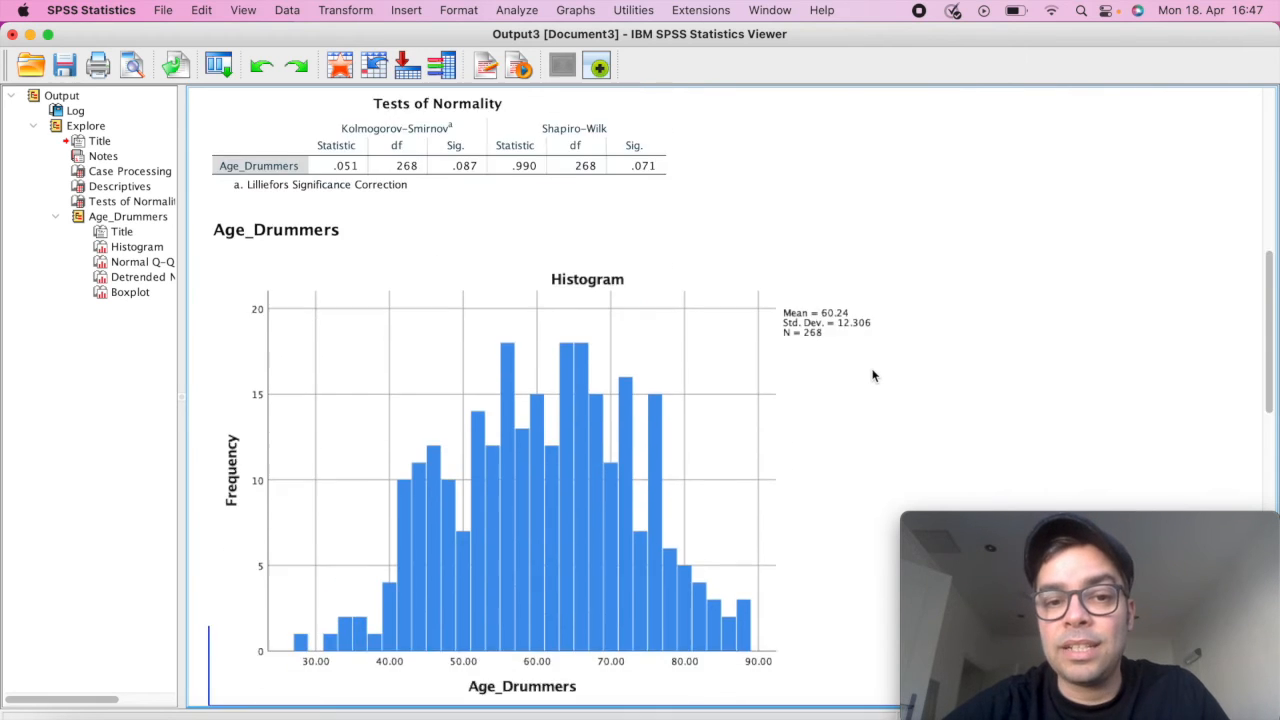
{"action": "scroll", "scroll_direction": "down", "scroll_amount": 3}
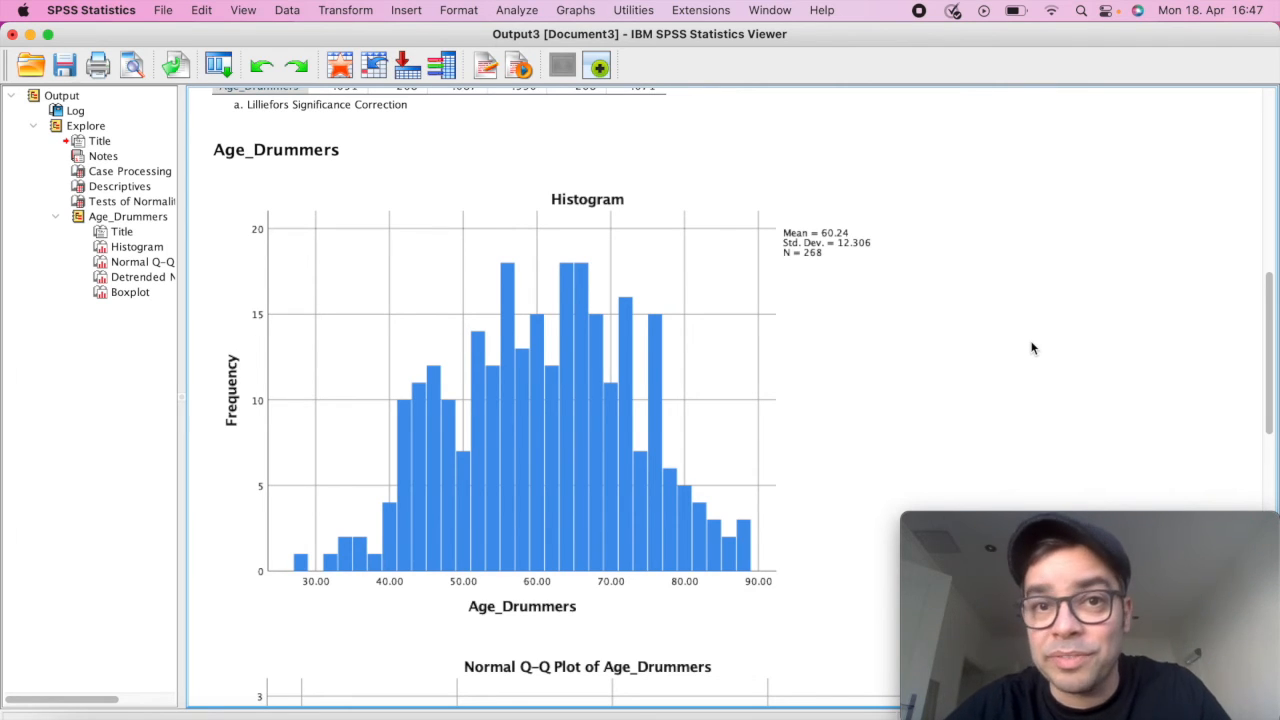
{"action": "scroll", "scroll_direction": "down", "scroll_amount": 3}
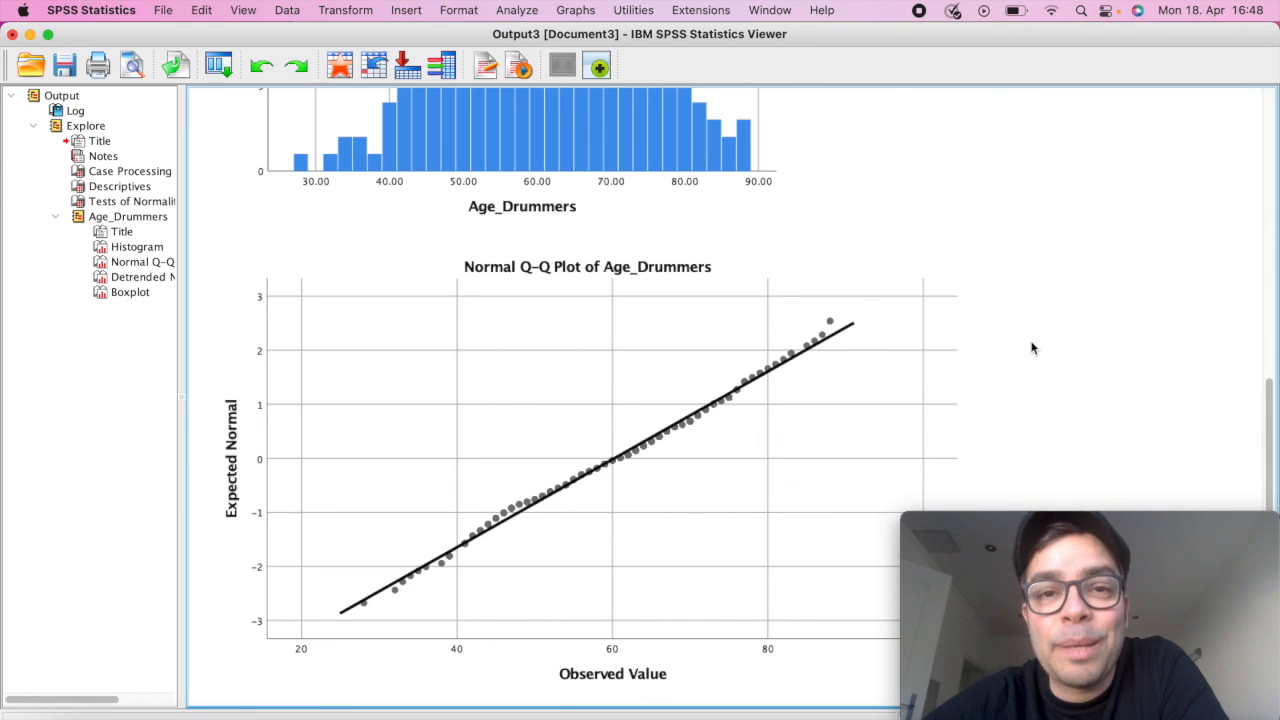
{"action": "mouse_move", "coordinate": [1032, 232]}
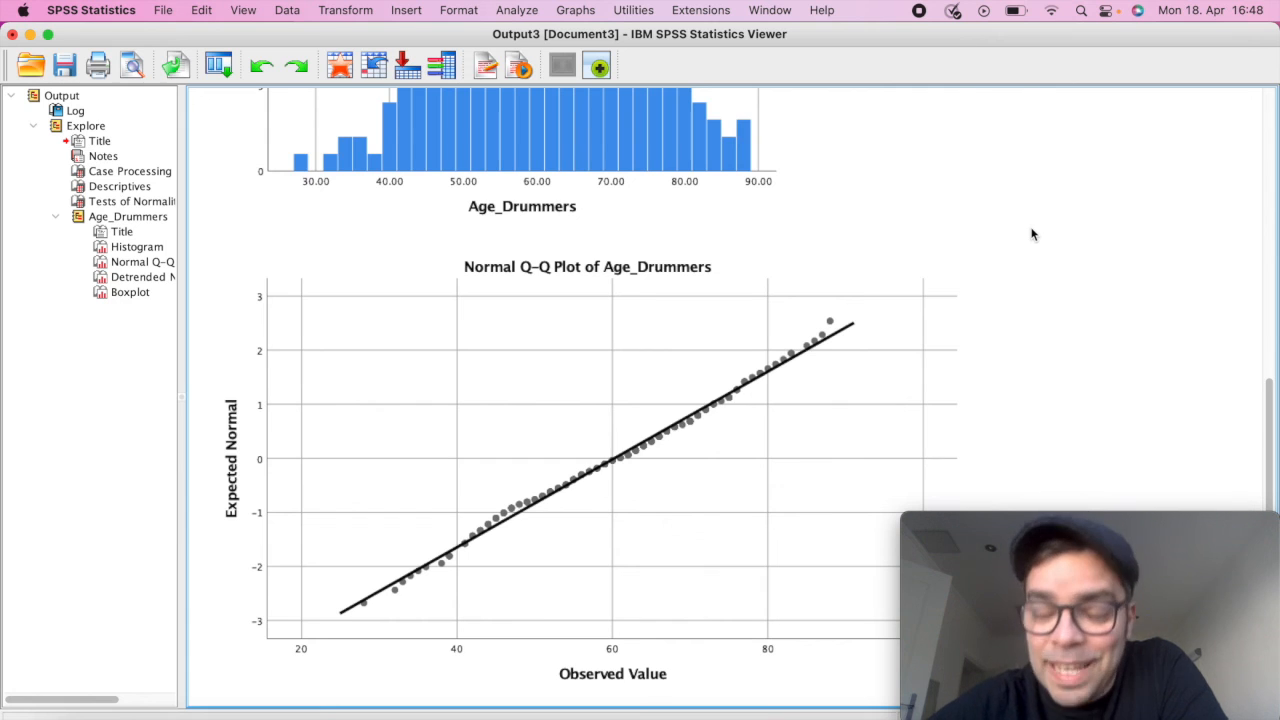